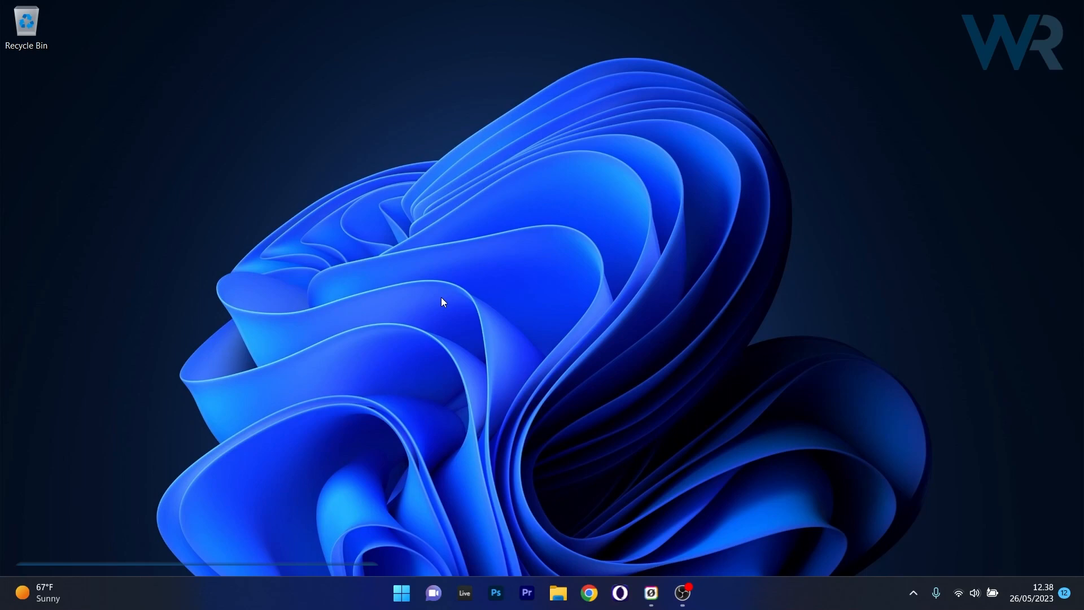
Launch Settings from Start and scroll the System page to Troubleshoot.
left_click(401, 593)
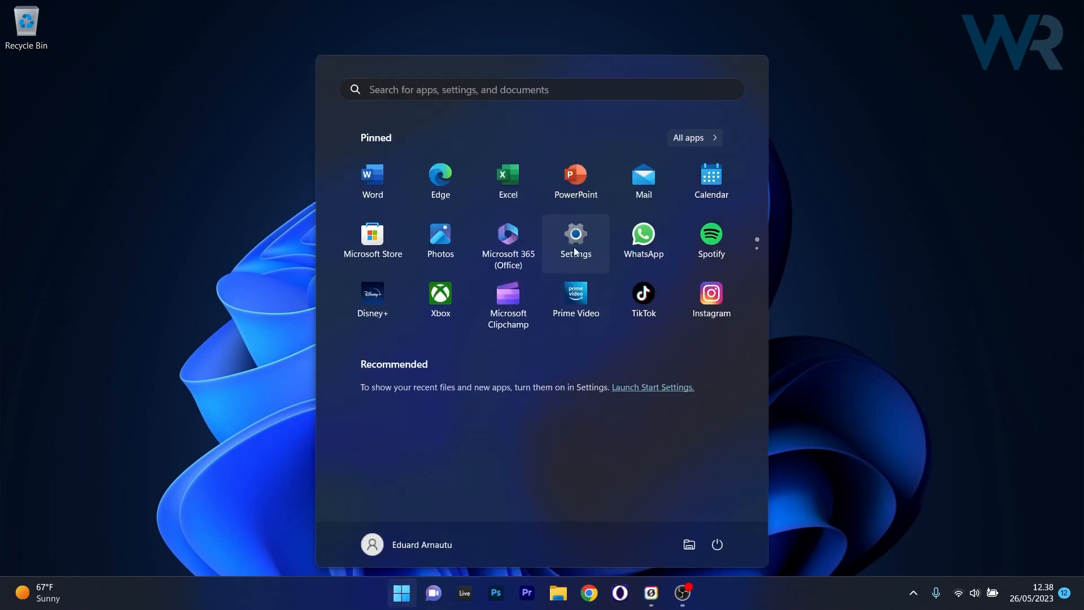
left_click(576, 234)
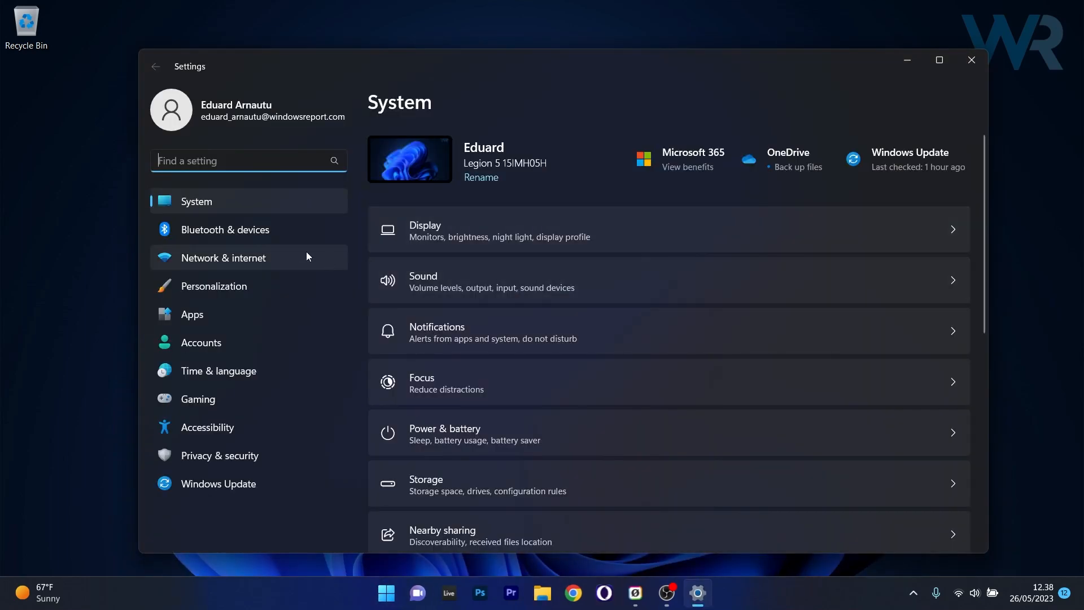
mouse_move(979, 193)
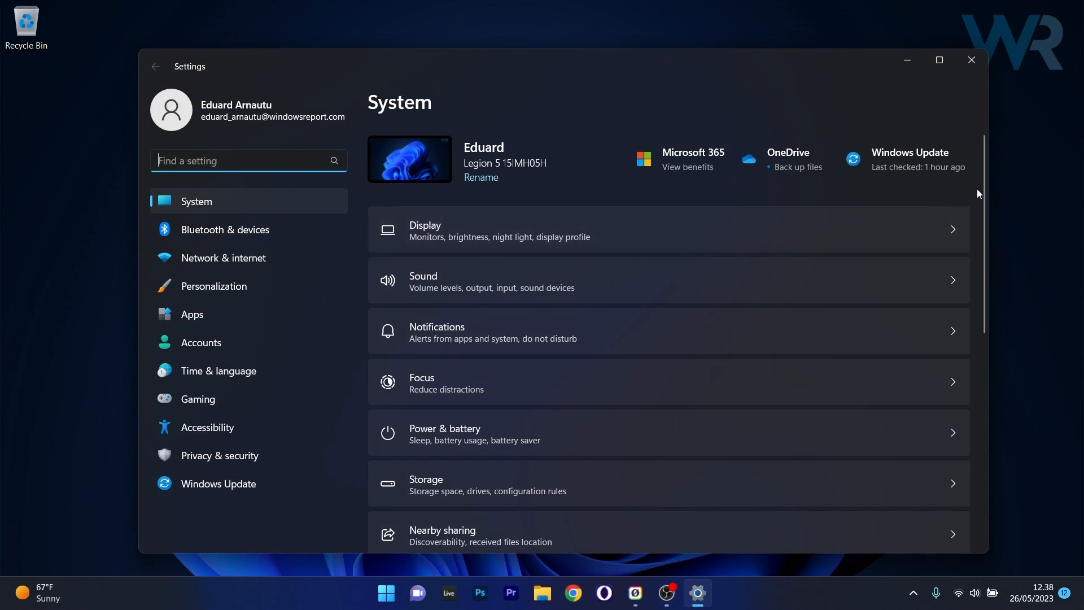
scroll("down", 3)
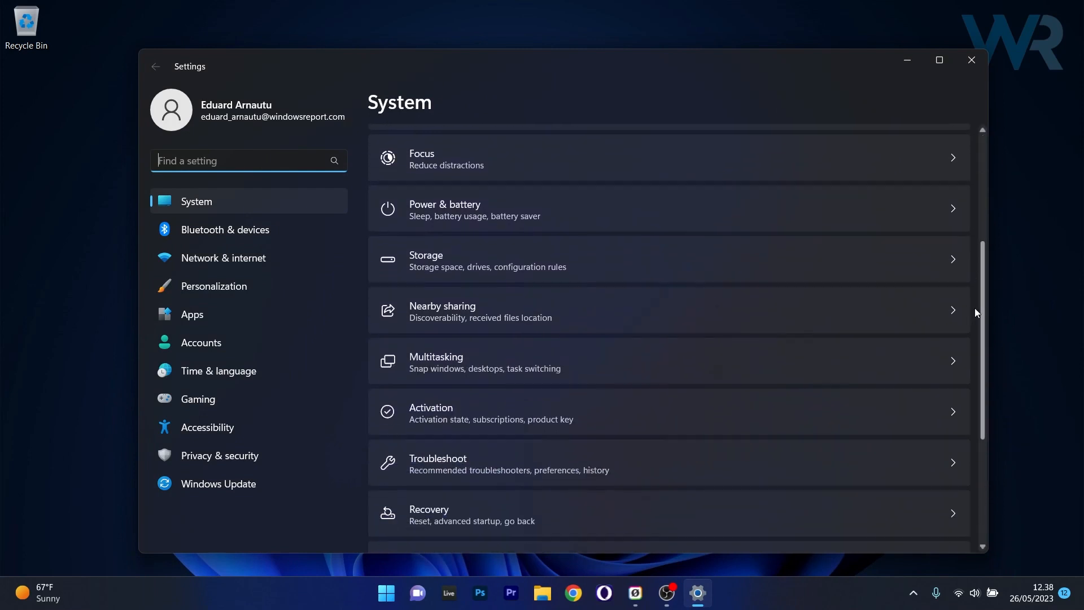
scroll("down", 3)
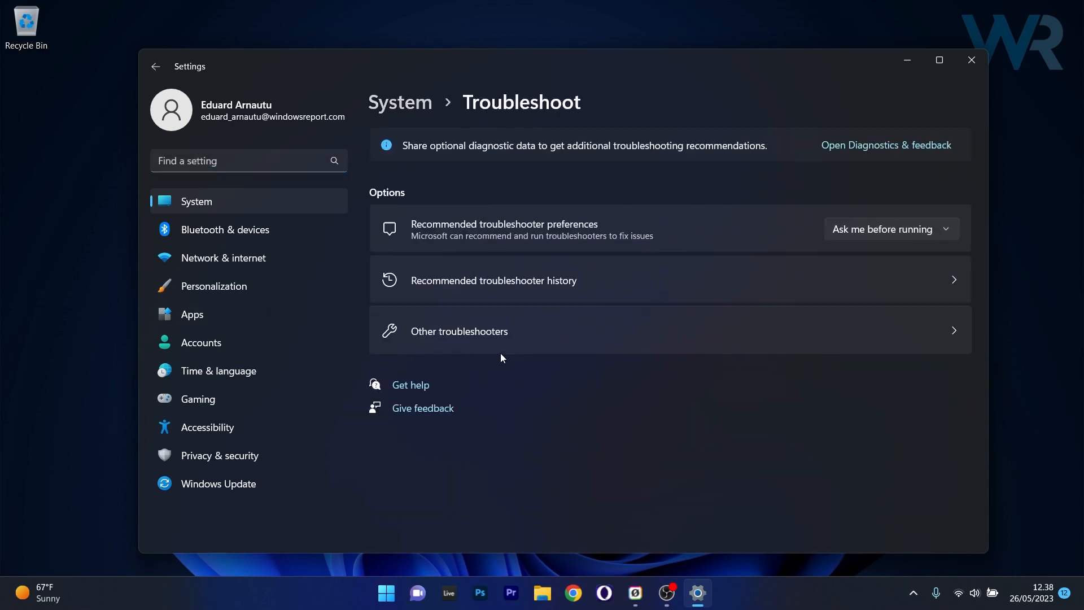
Run the Windows Update troubleshooter from Other troubleshooters, then cancel its window.
left_click(459, 331)
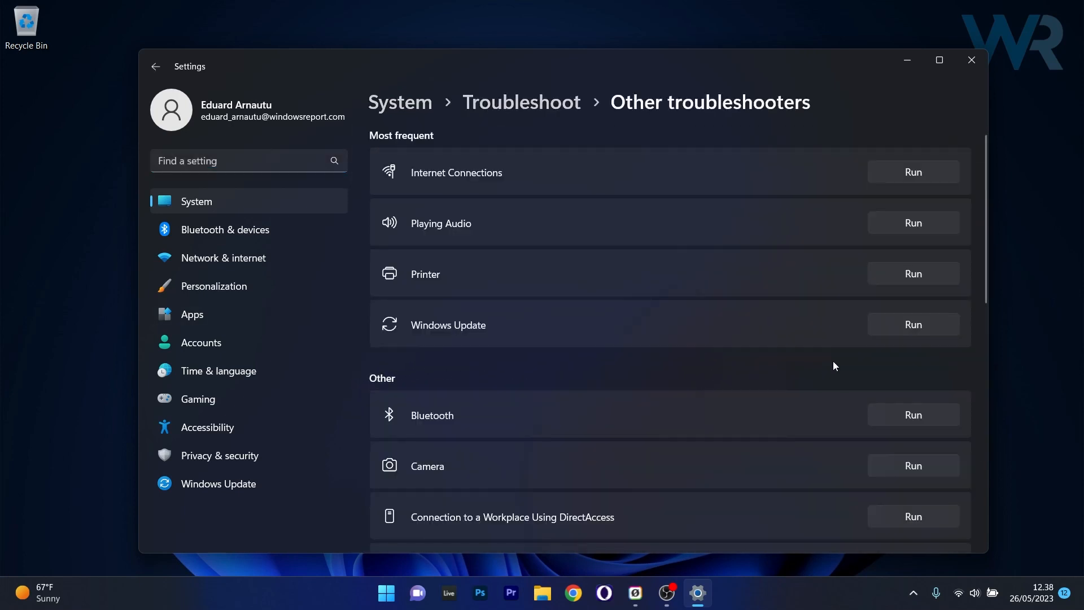
mouse_move(917, 333)
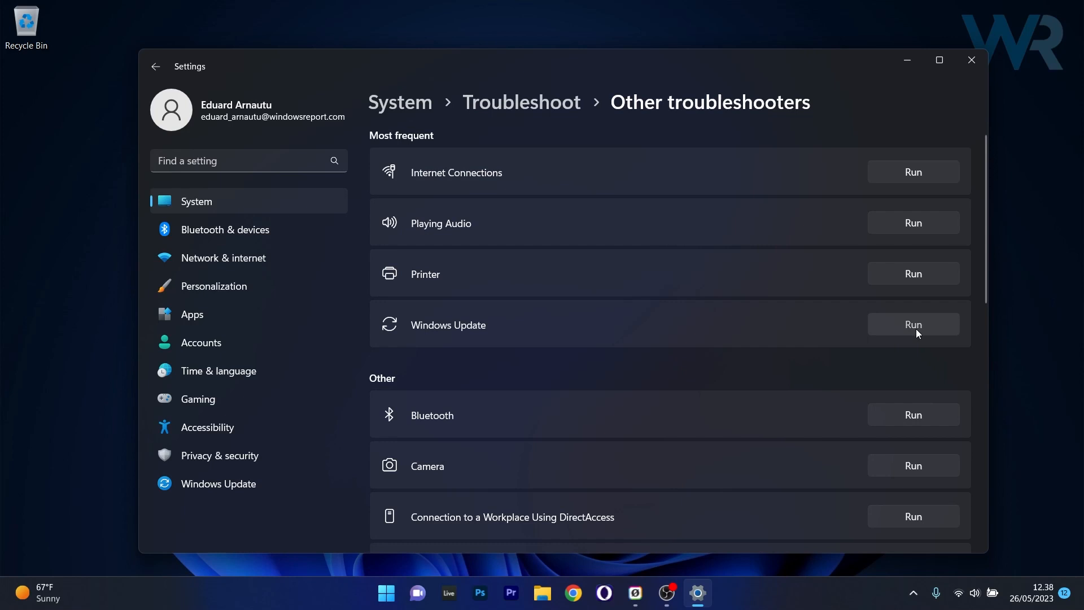
left_click(913, 324)
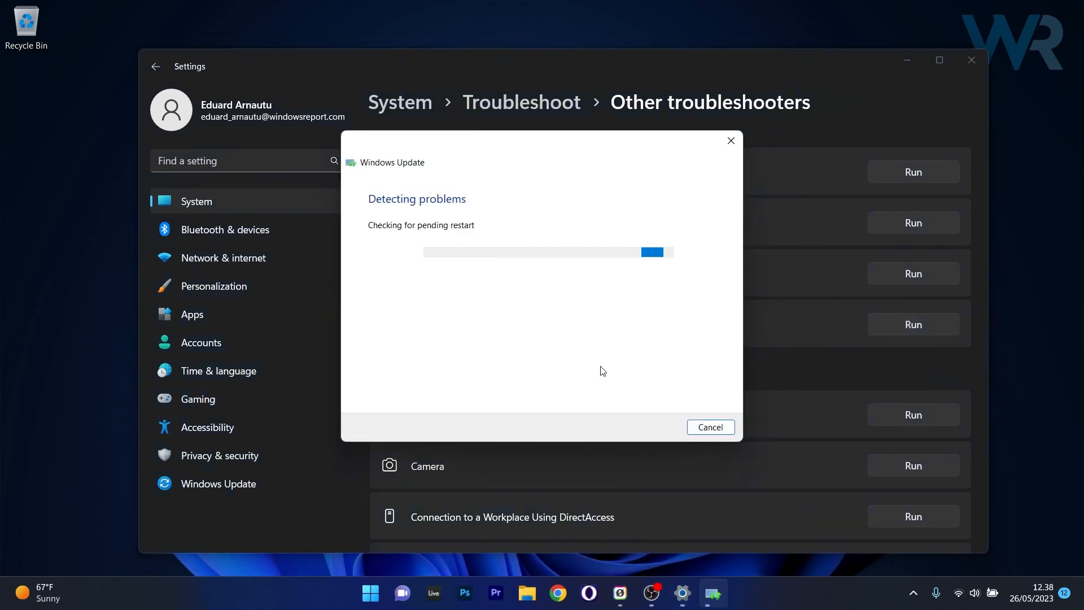
mouse_move(673, 411)
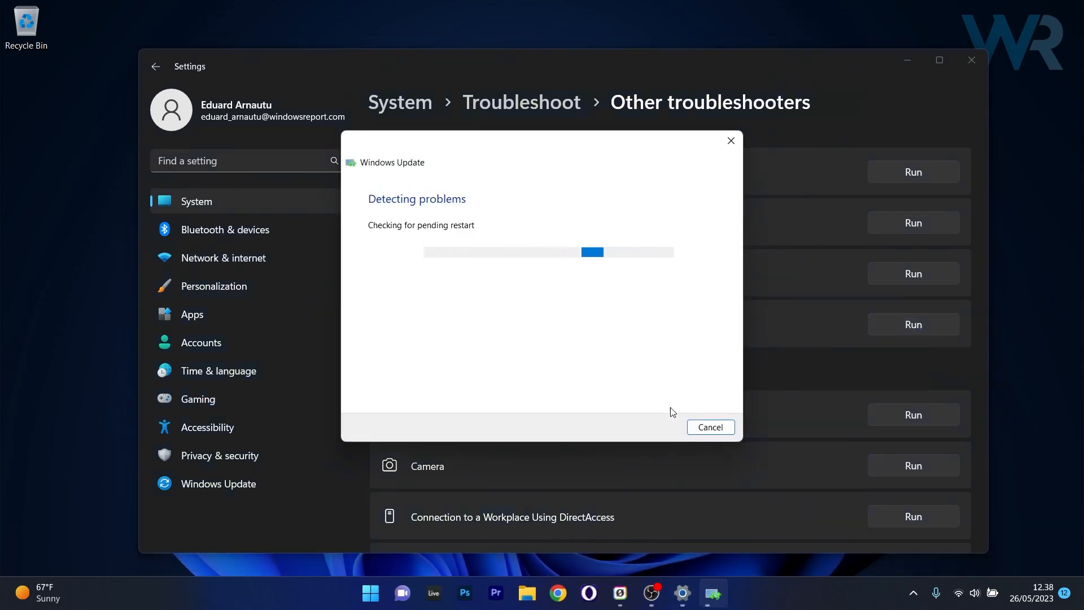
left_click(710, 427)
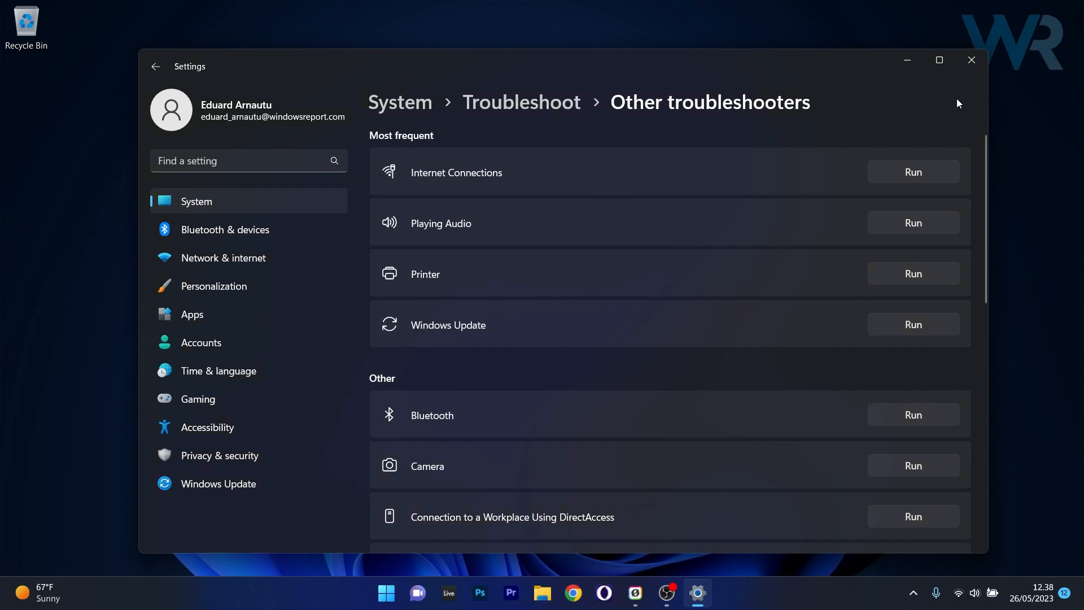
Close Settings and launch the Services app by searching 'services' from Start.
left_click(971, 60)
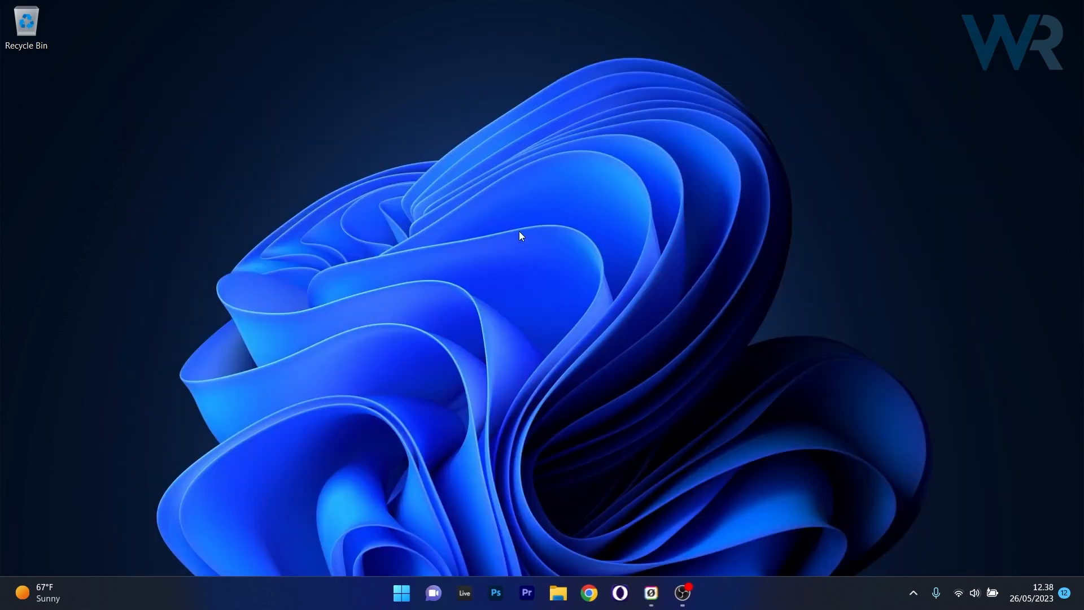
mouse_move(498, 271)
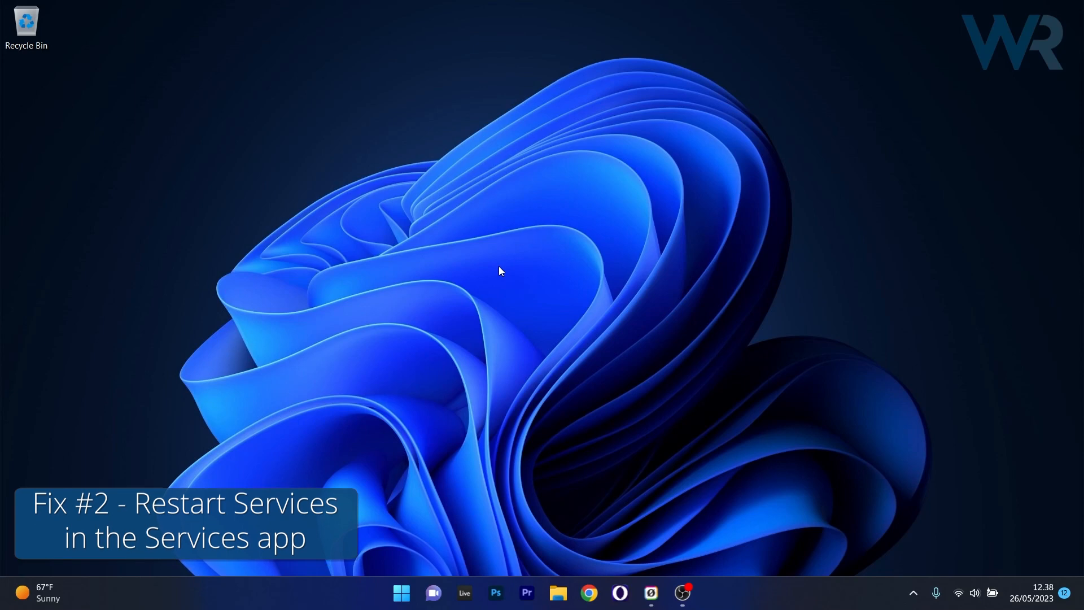
left_click(400, 590)
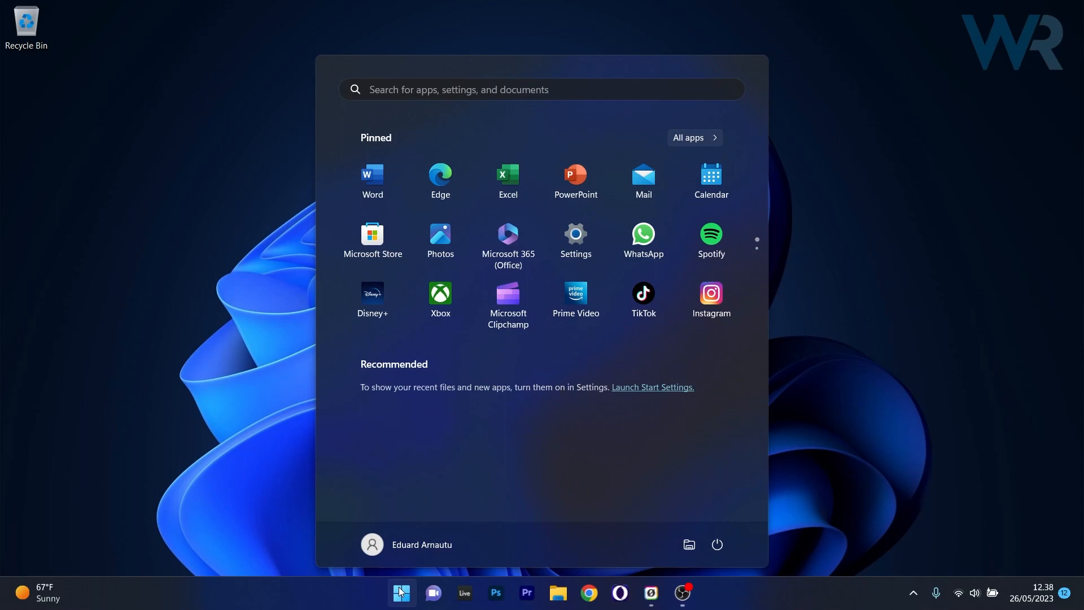
type("services")
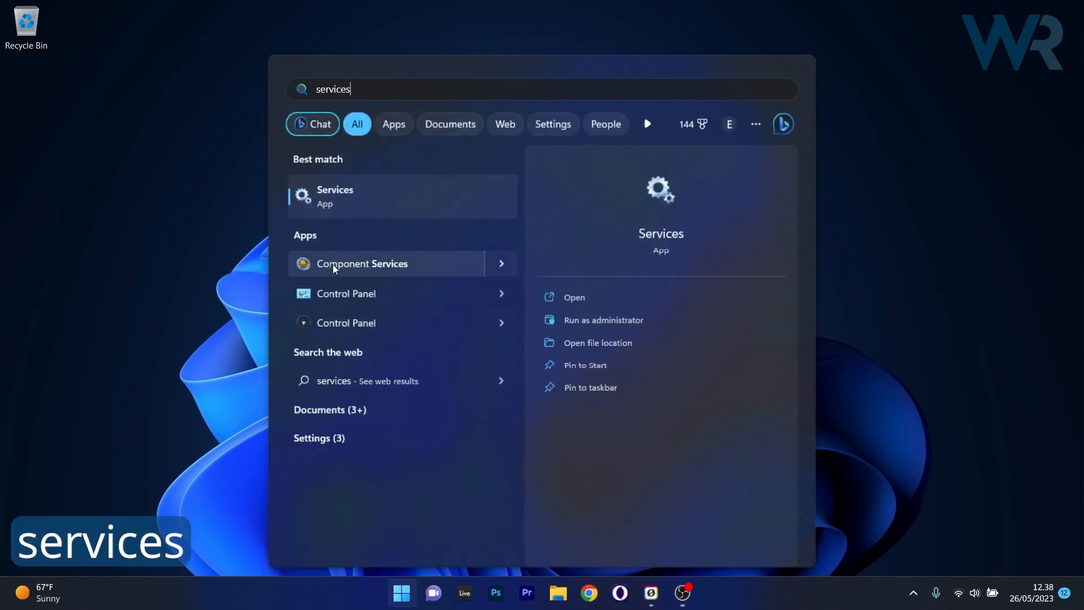
mouse_move(392, 200)
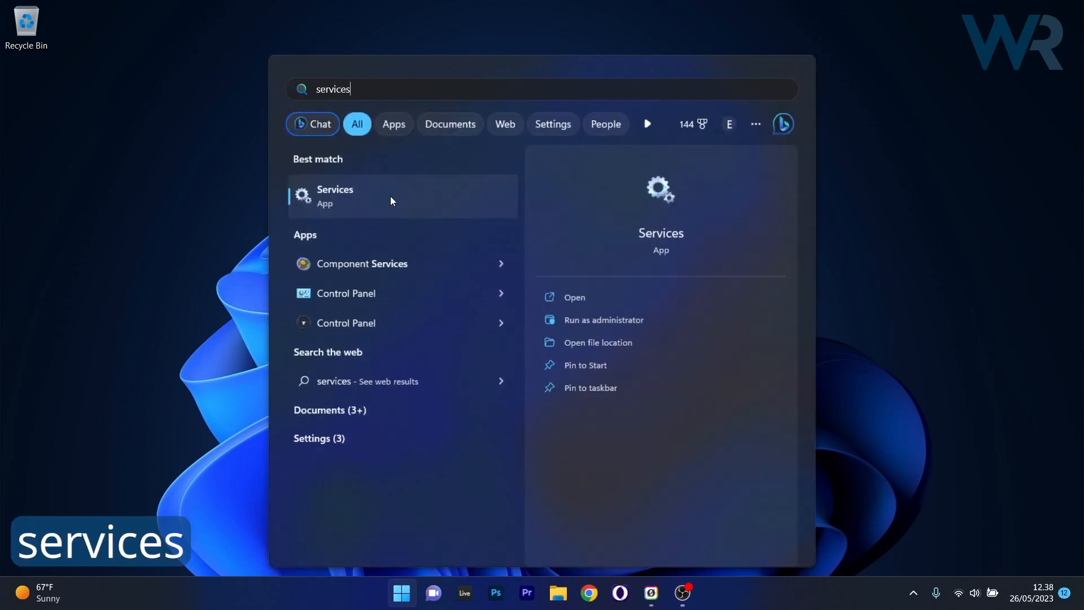
left_click(335, 195)
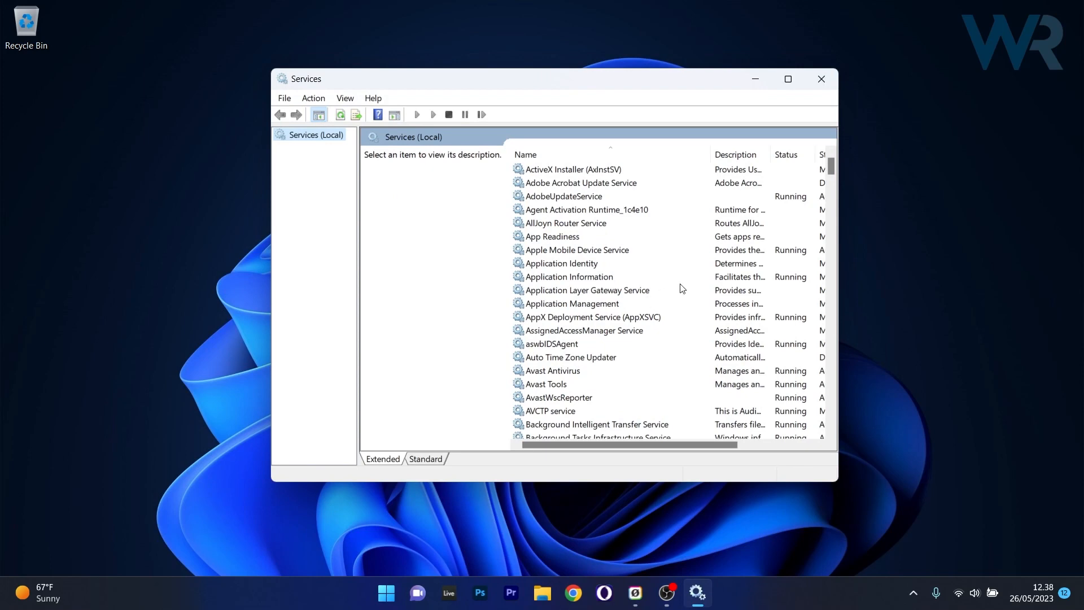
scroll("down", 3)
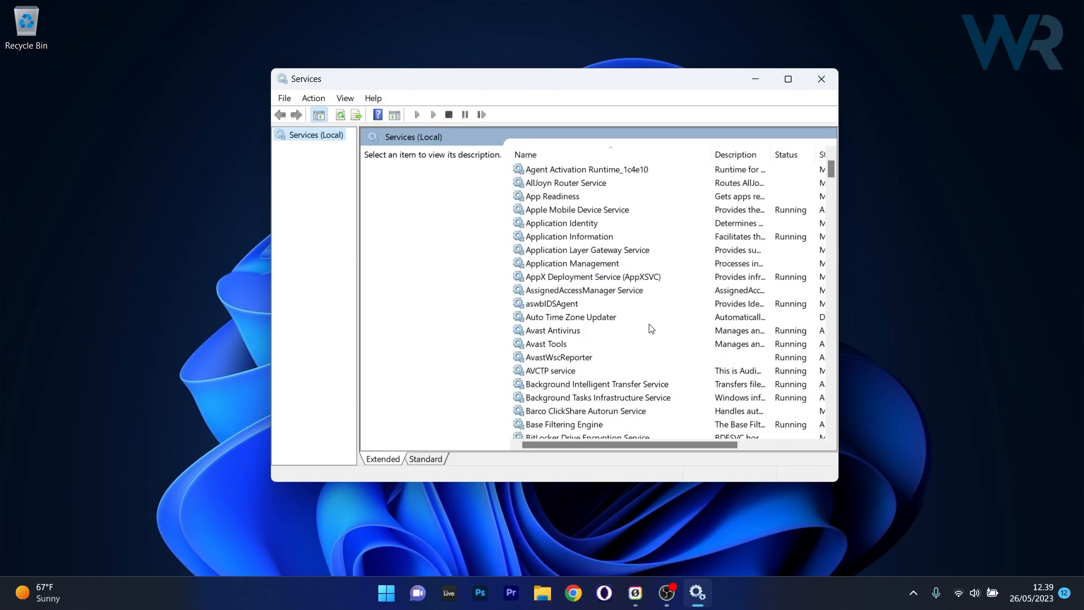
mouse_move(564, 392)
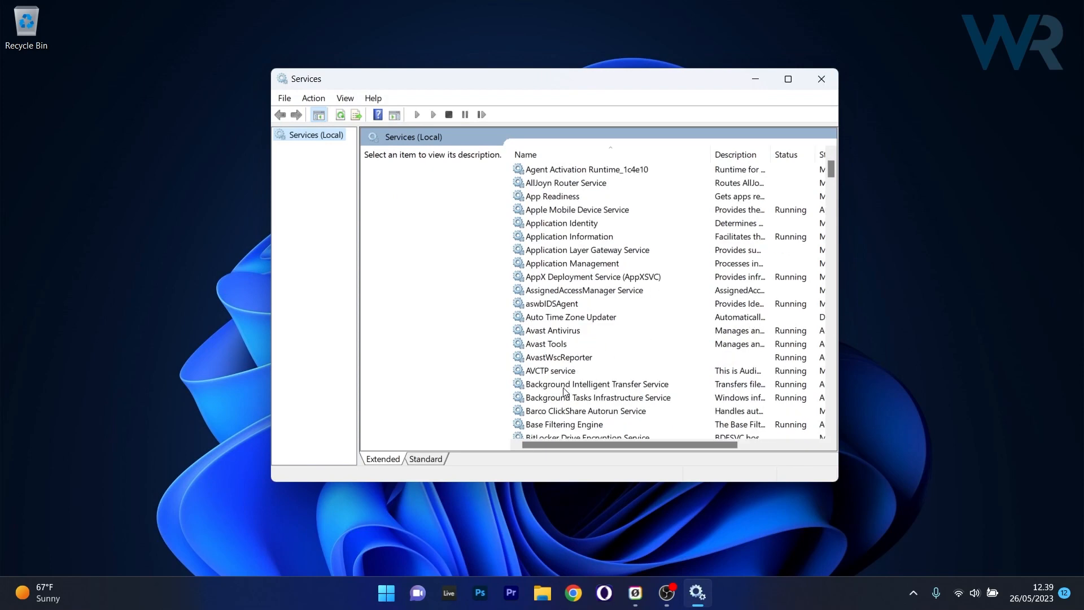
mouse_move(666, 389)
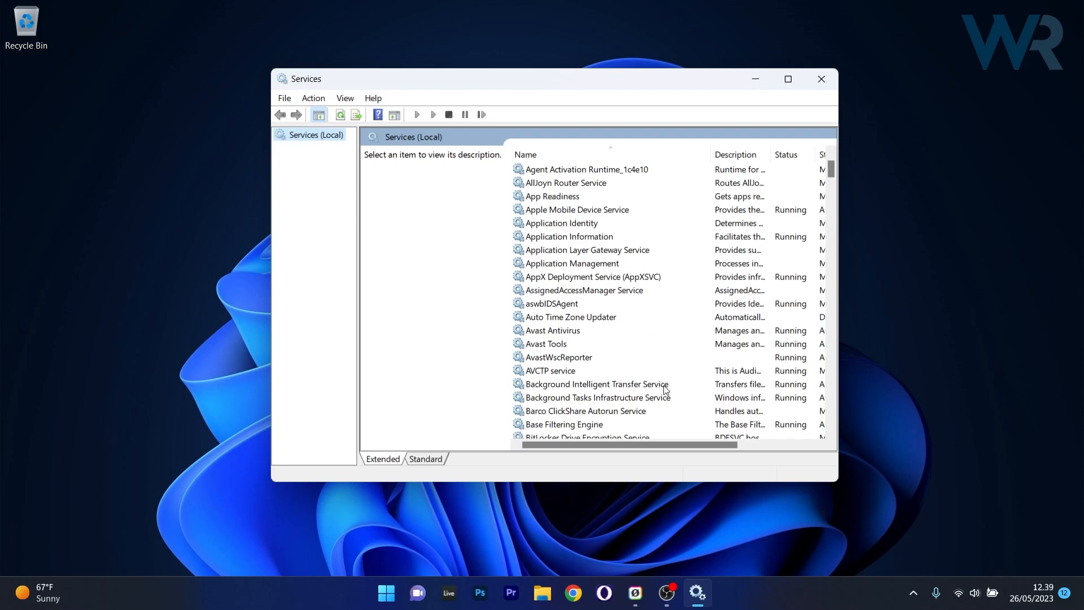
Set Background Intelligent Transfer Service startup type to Automatic and close its properties.
double_click(597, 384)
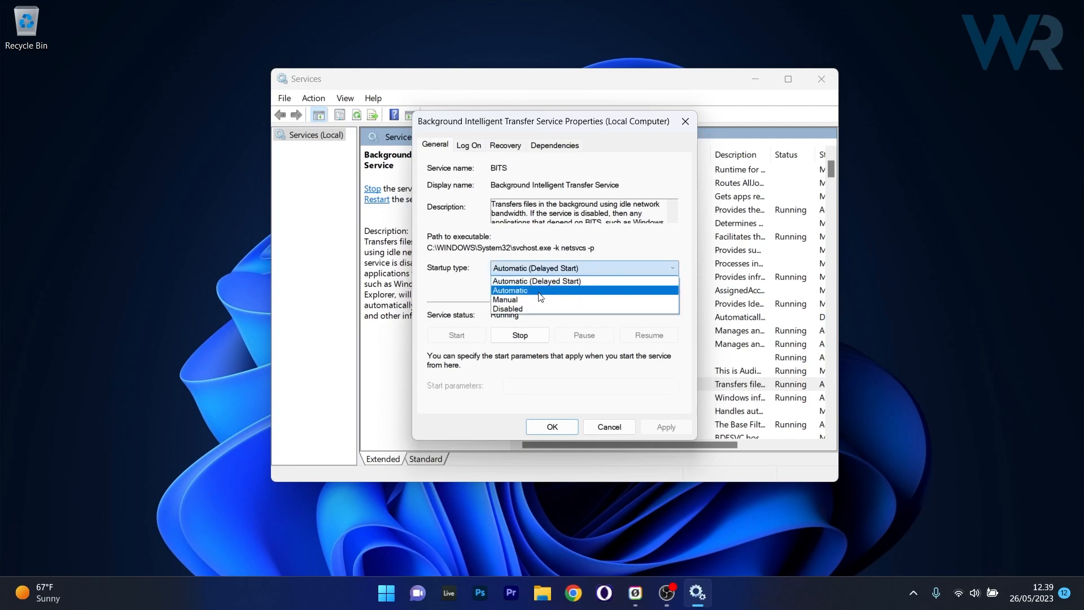
left_click(510, 290)
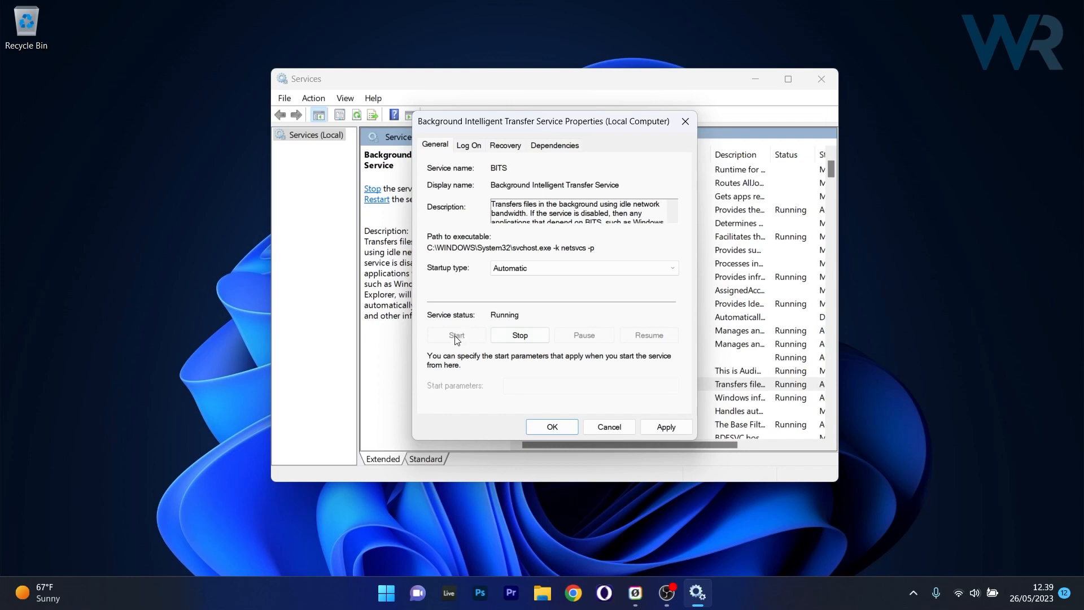
mouse_move(606, 431)
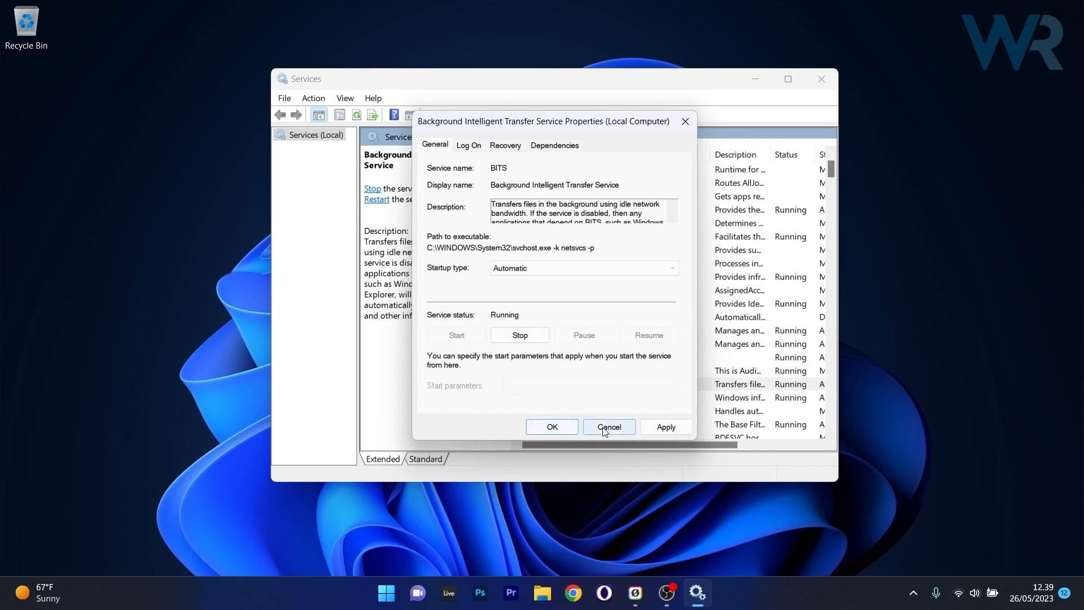
left_click(609, 426)
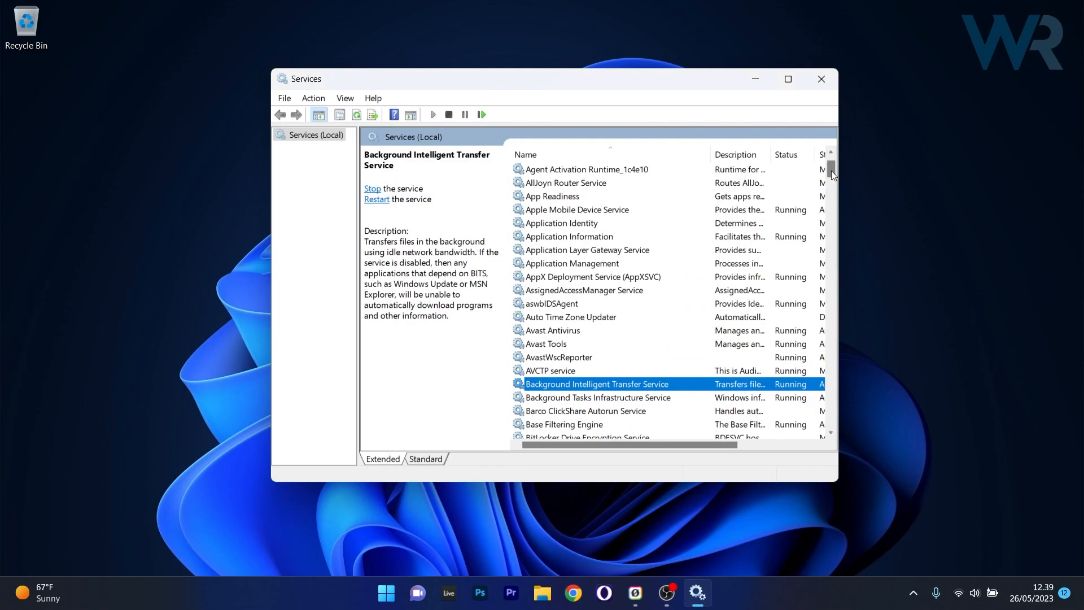
Set the Windows Update service startup type to Automatic, apply, and close its properties.
scroll("down", 3)
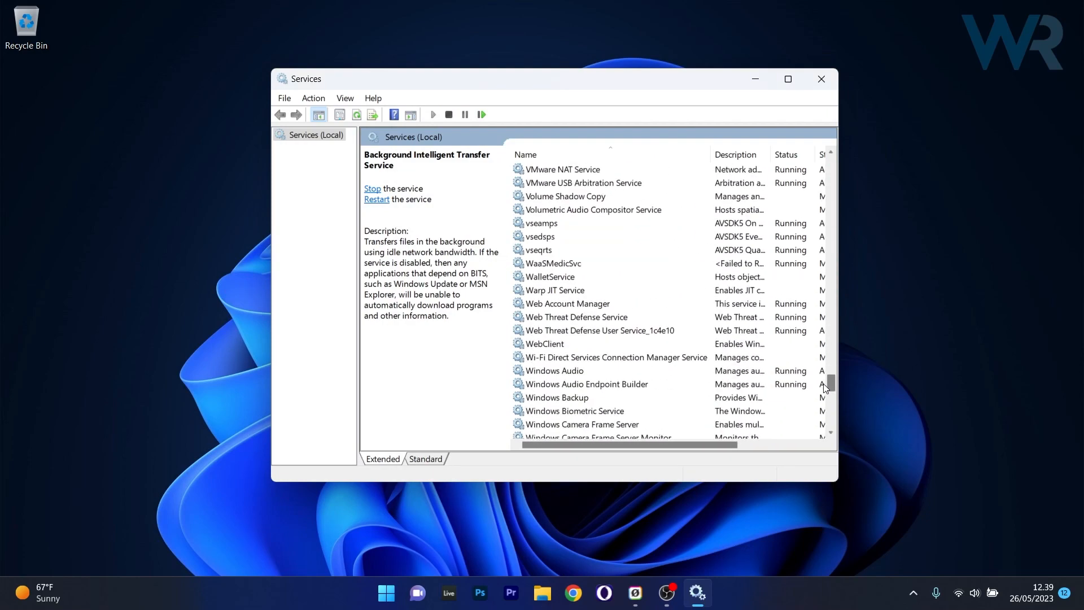
scroll("down", 3)
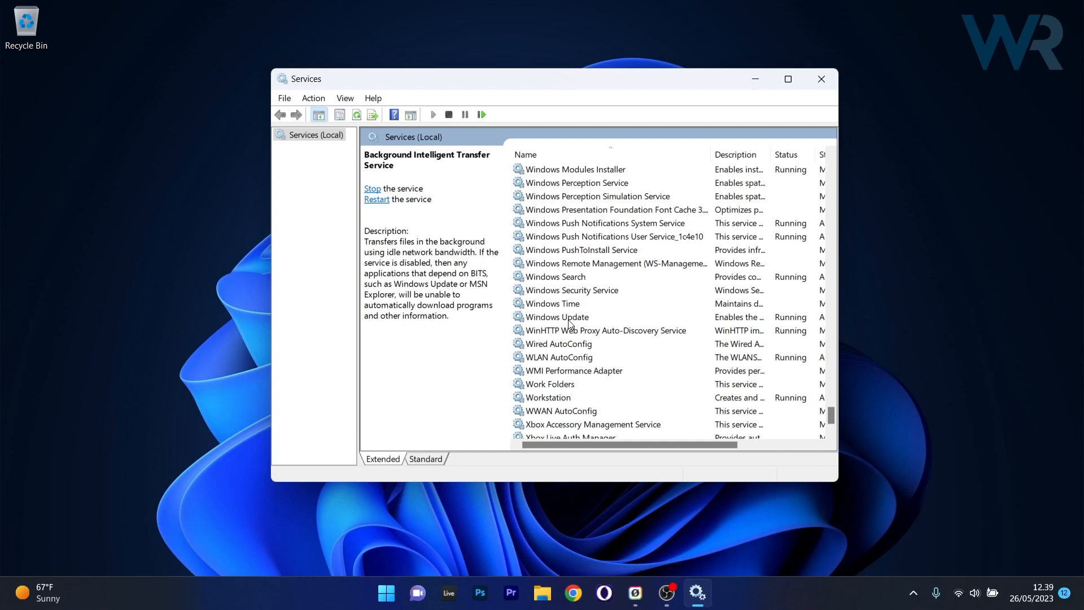
double_click(558, 317)
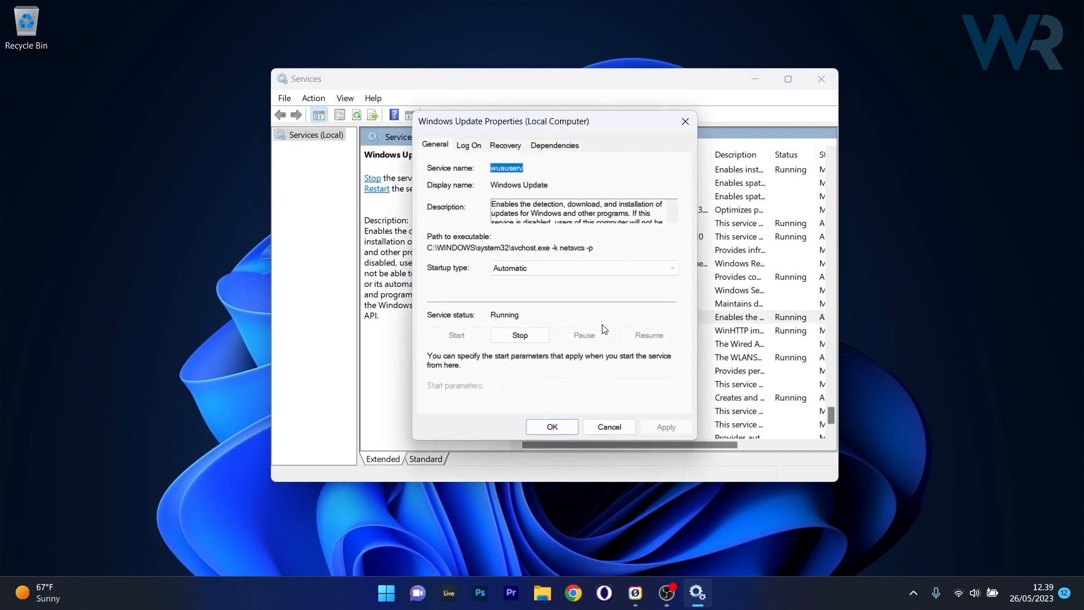
mouse_move(573, 279)
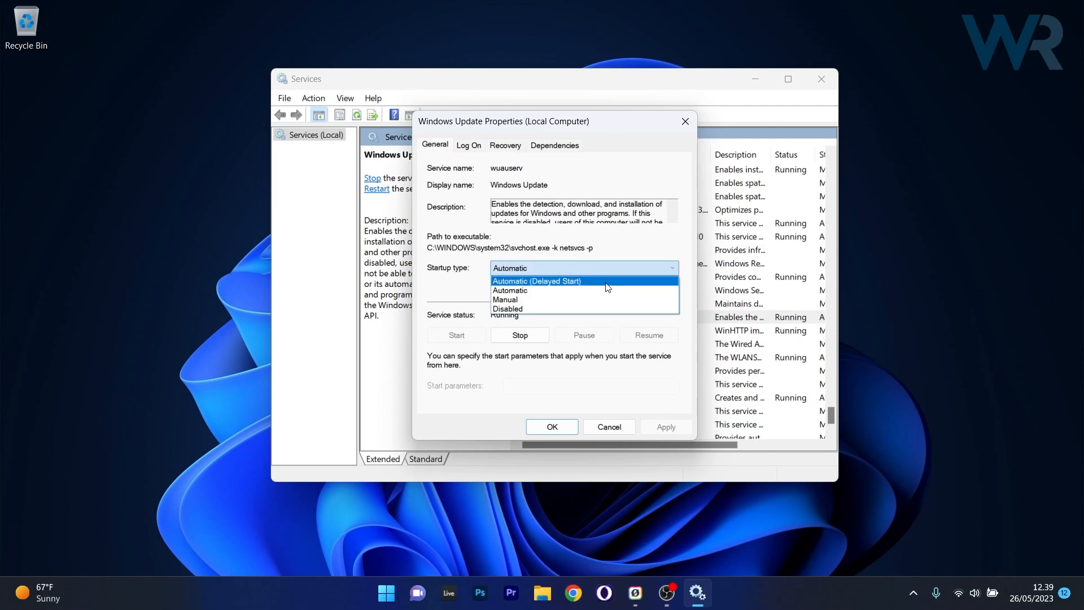
left_click(511, 291)
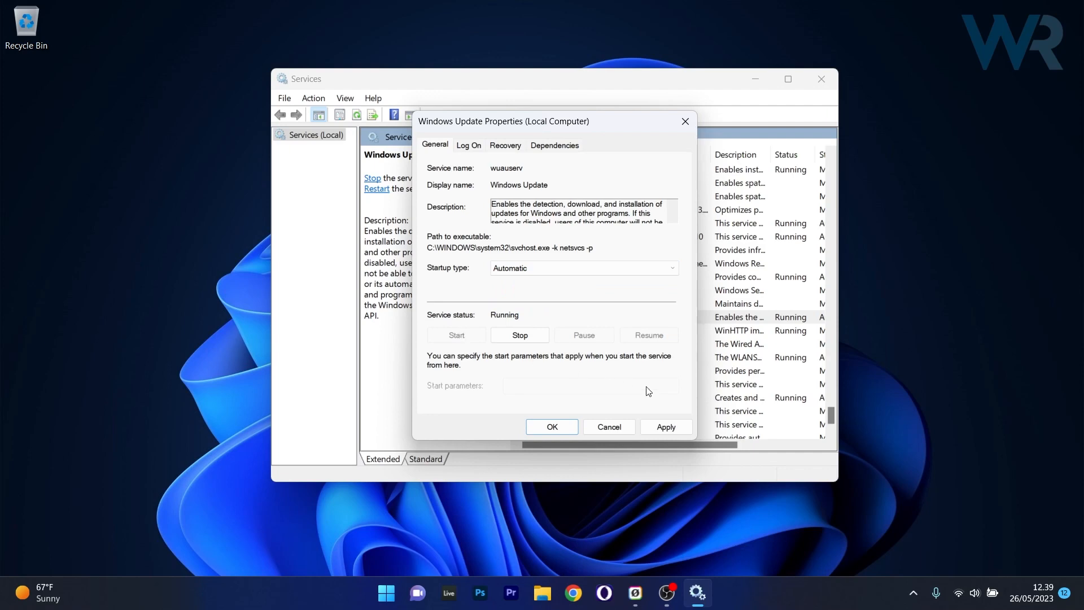
left_click(609, 427)
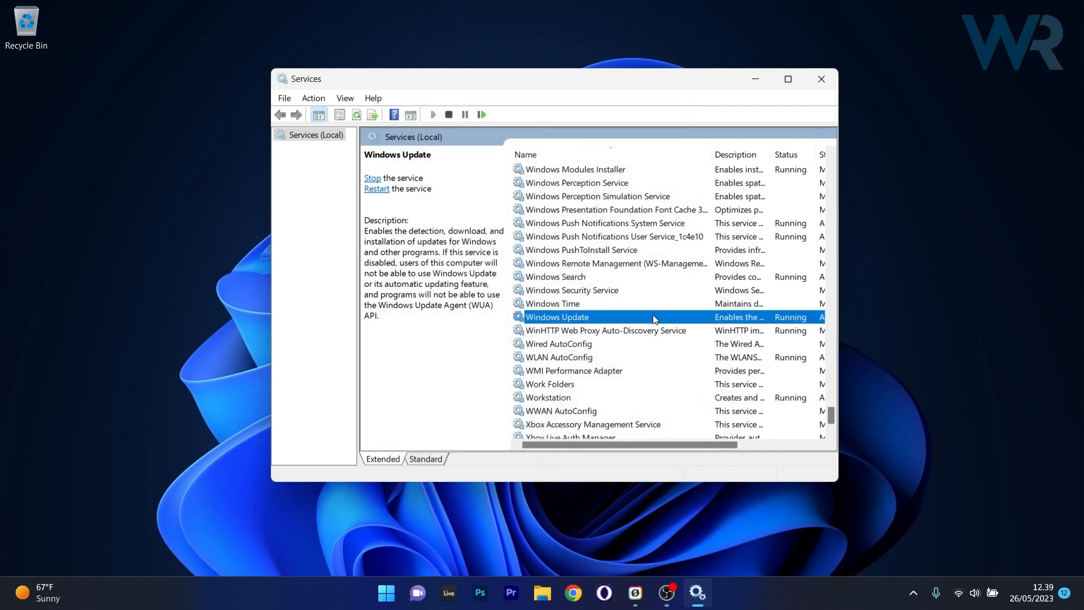
Close Services and run Command Prompt as administrator via a 'cmd' Start search.
left_click(822, 78)
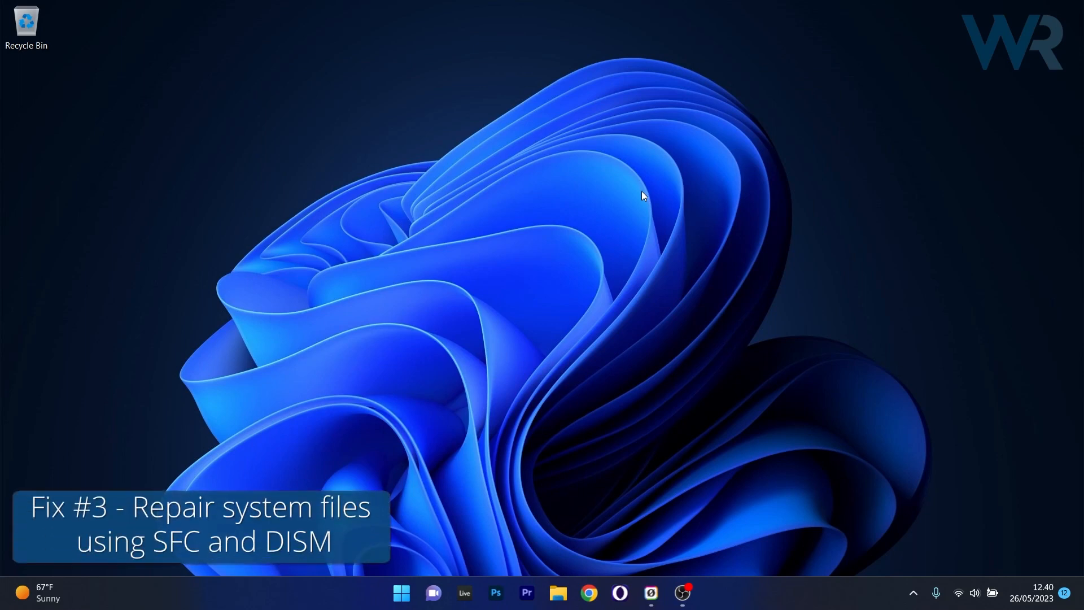
mouse_move(486, 374)
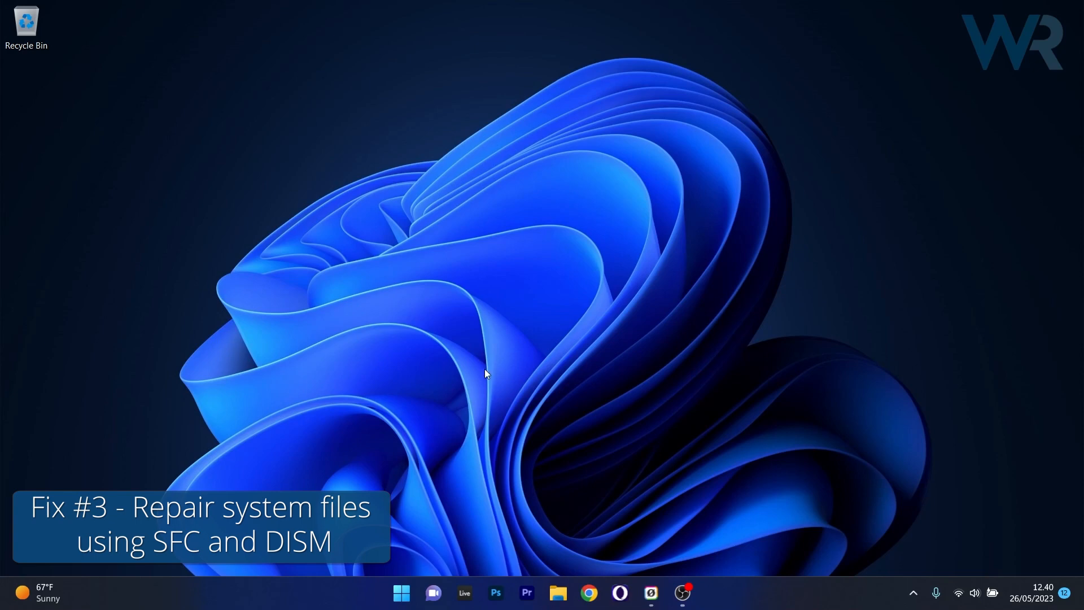
left_click(400, 592)
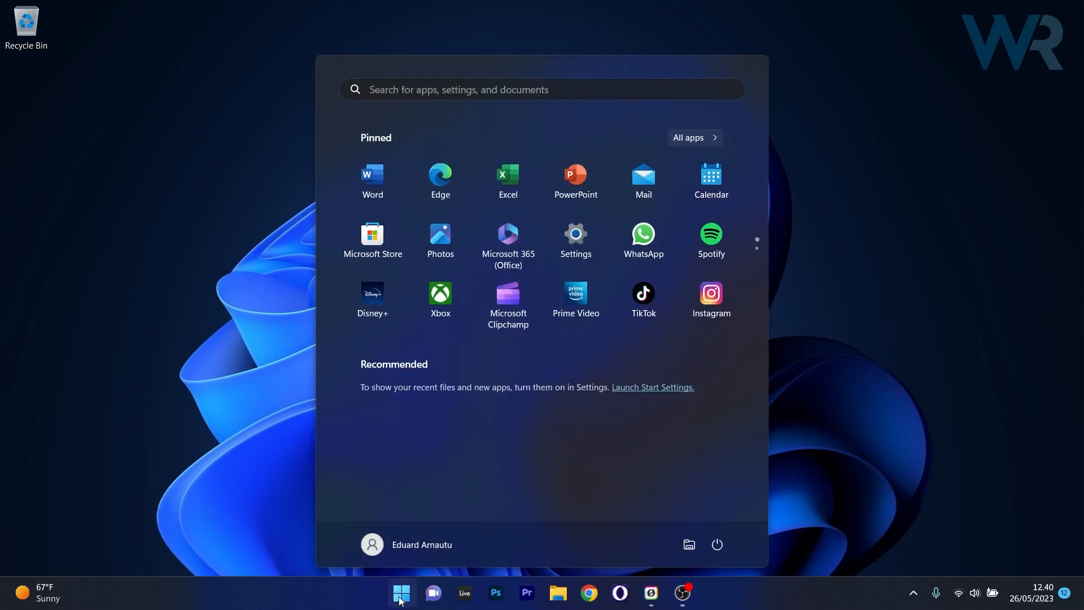
type("cmd")
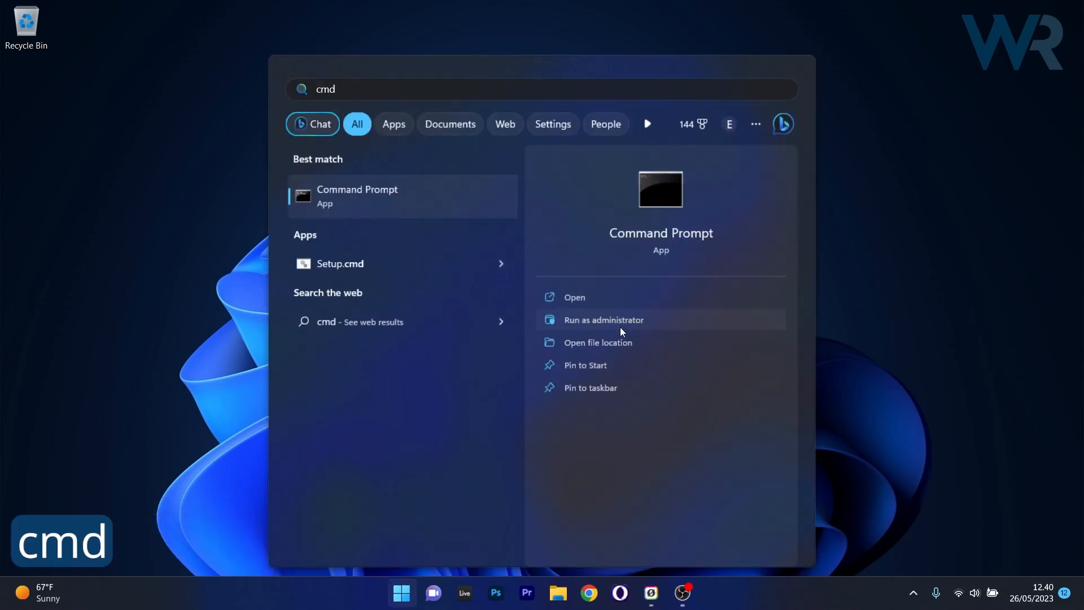
left_click(603, 320)
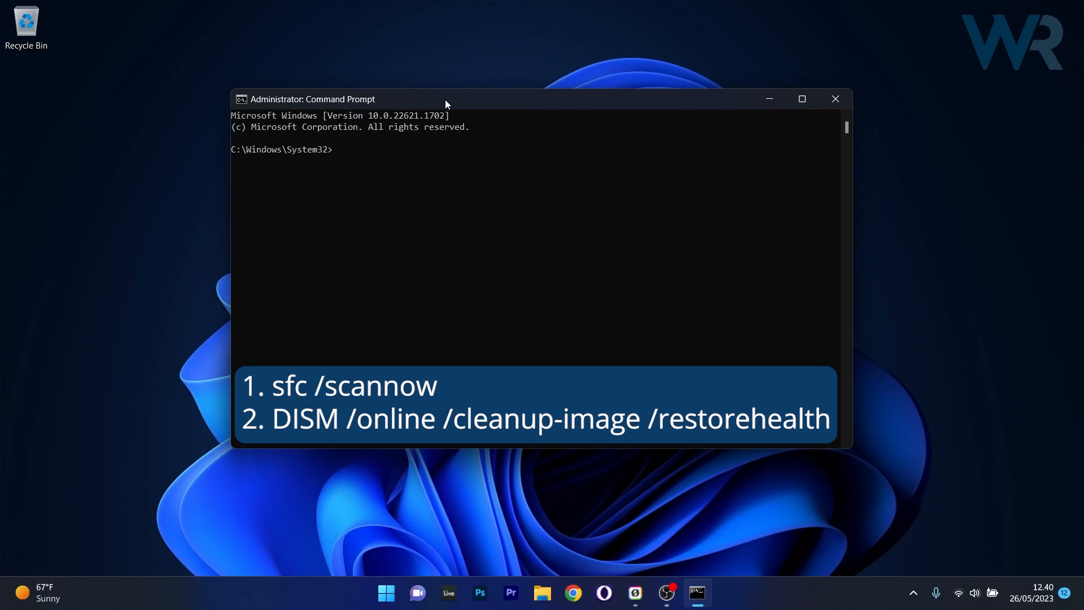
mouse_move(650, 200)
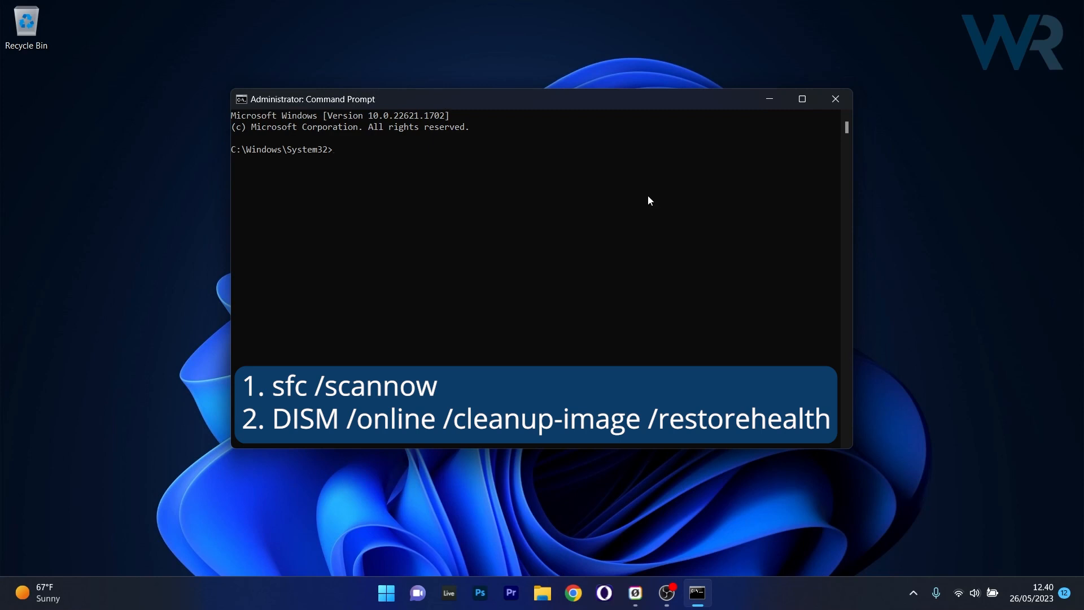
Close the elevated Command Prompt after sfc /scannow and DISM /restorehealth, returning to Settings.
left_click(836, 99)
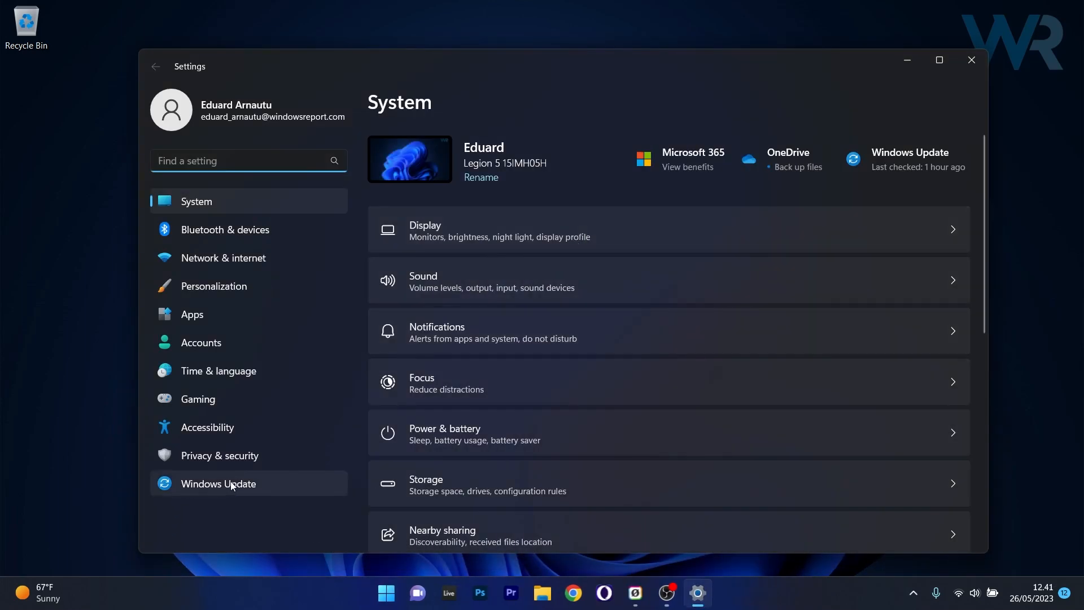
Open Windows Update > Update history and copy the newest cumulative update's KB number.
left_click(219, 484)
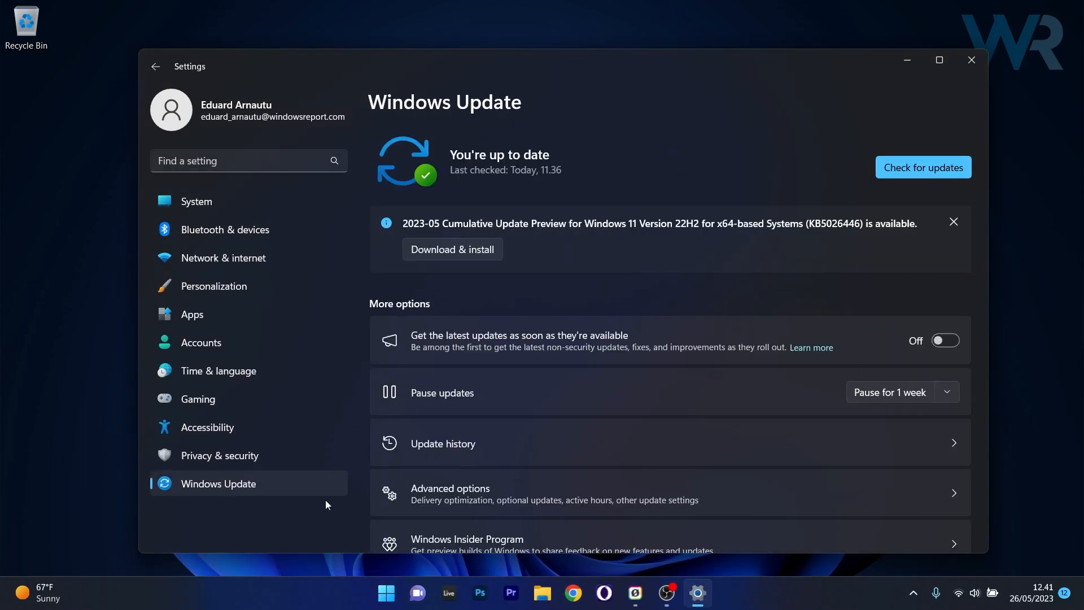
mouse_move(531, 448)
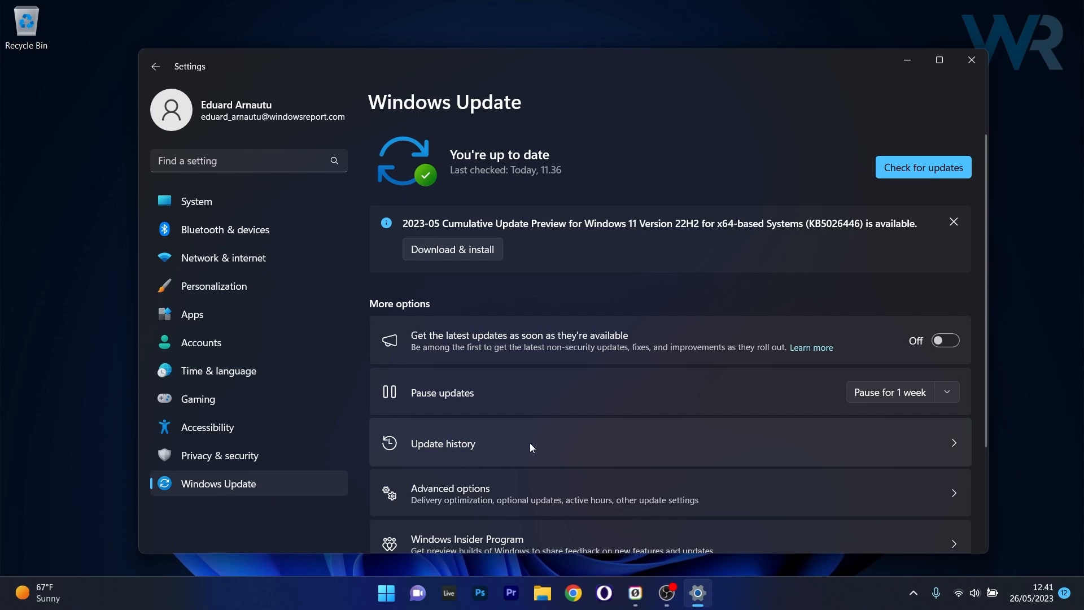
left_click(443, 443)
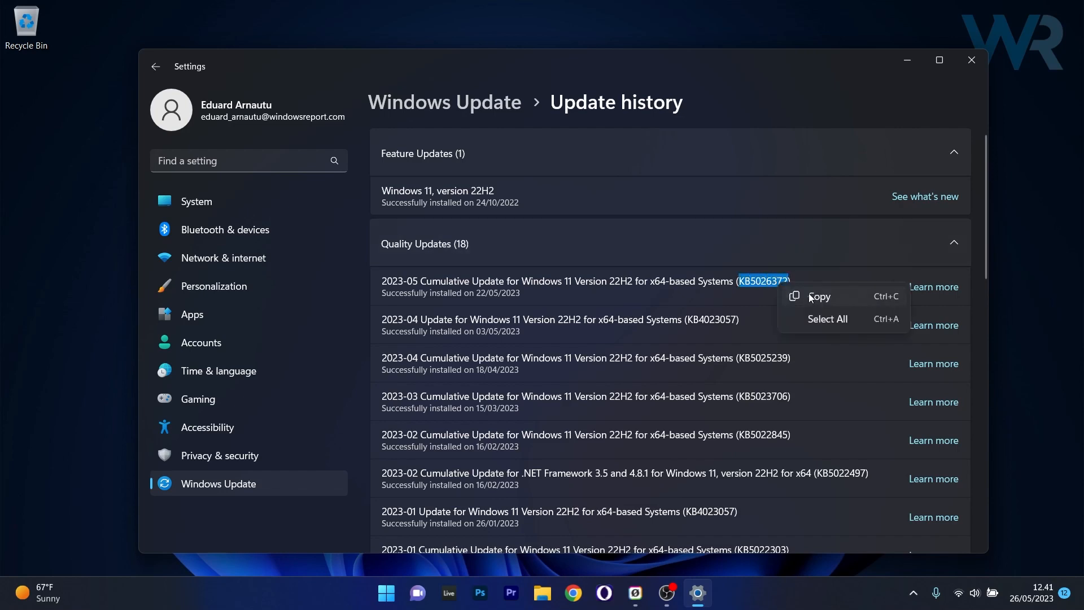
left_click(971, 60)
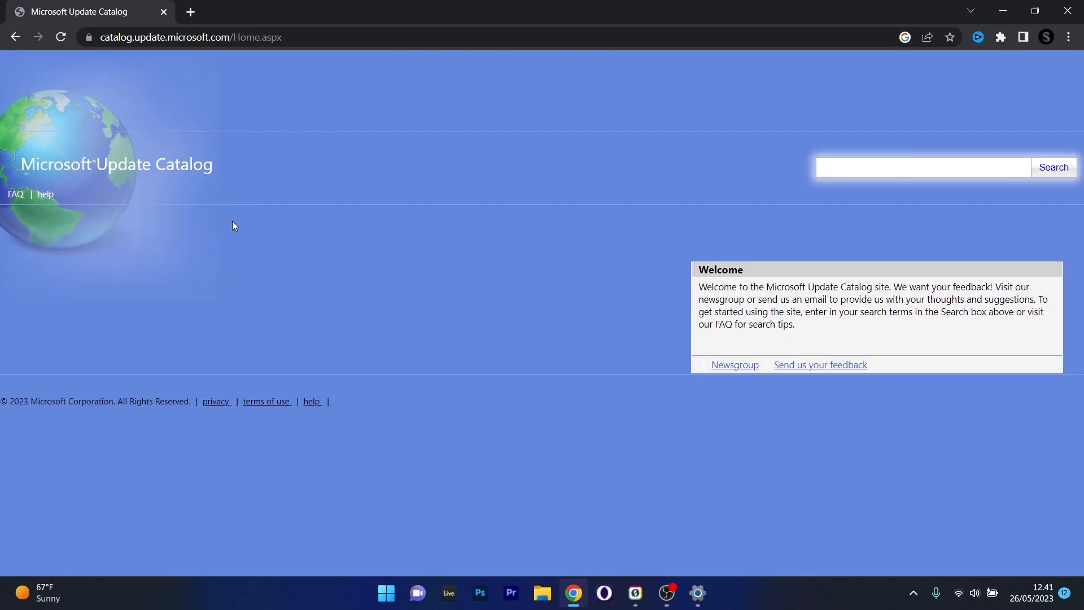
mouse_move(245, 222)
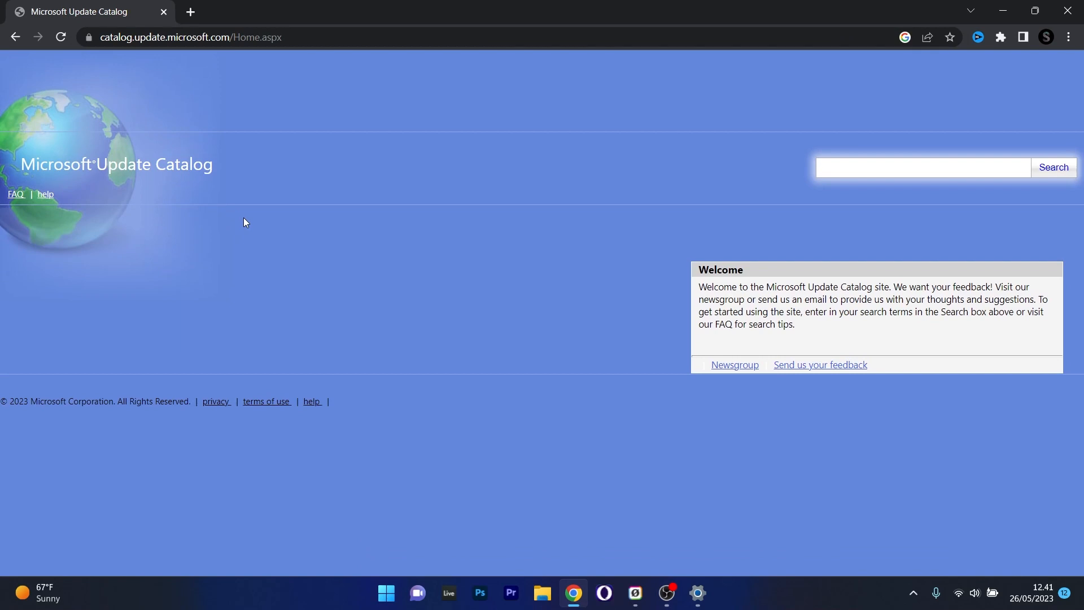
Search the Microsoft Update Catalog for KB5026372 to list its x64 and arm64 updates.
left_click(922, 168)
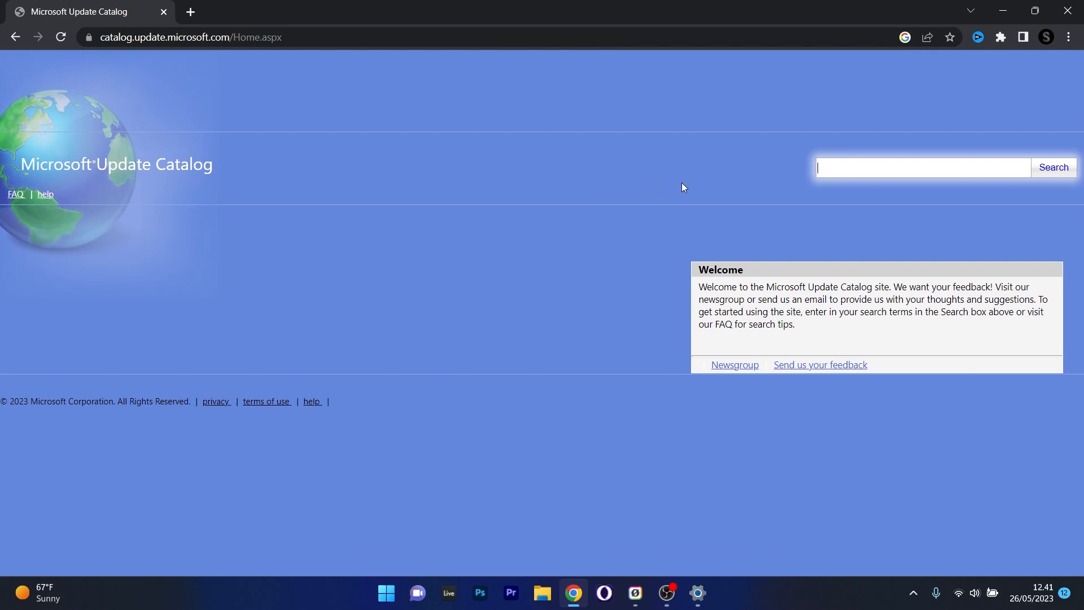
type("KB5026372")
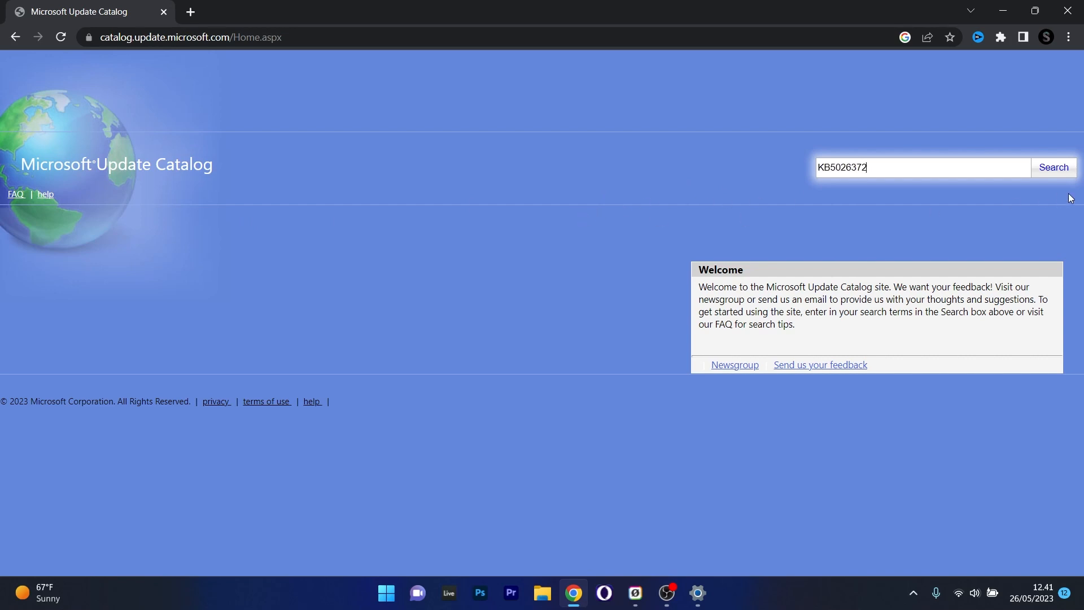
left_click(1053, 167)
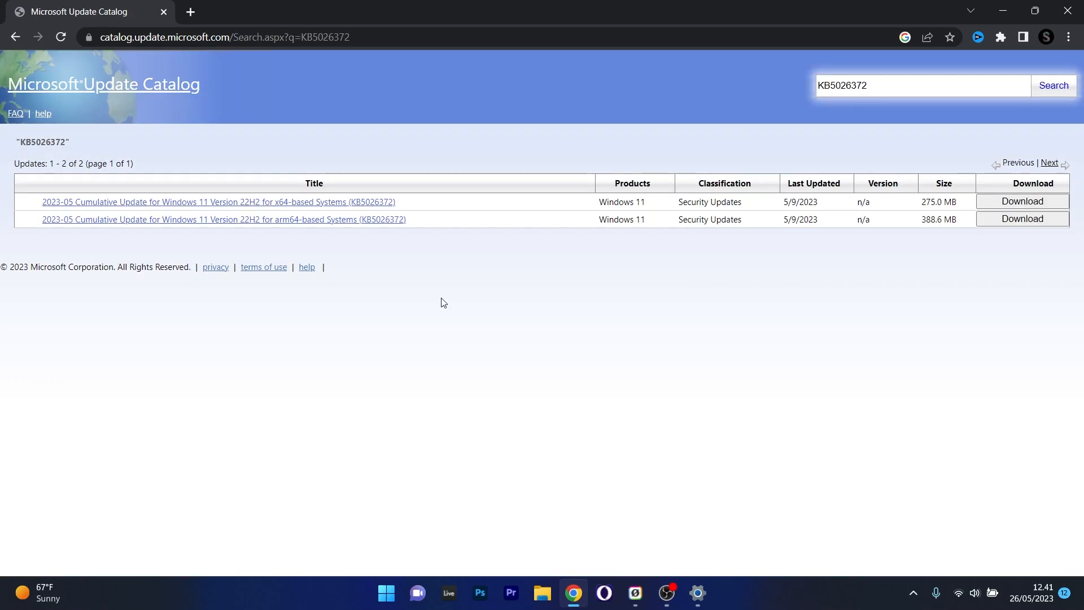
mouse_move(429, 298)
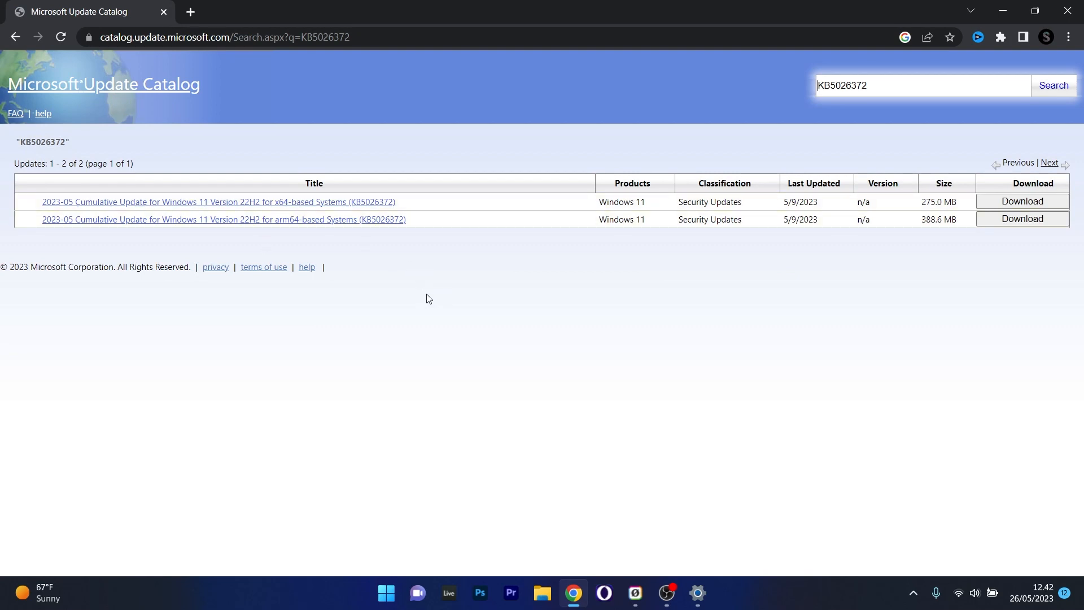
mouse_move(305, 230)
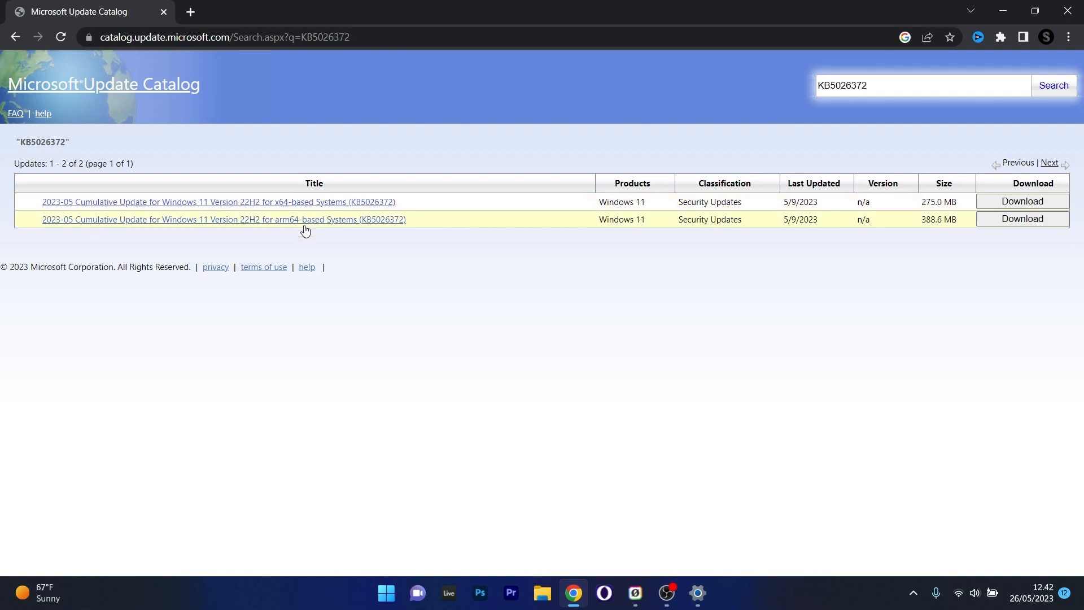
Download the x64 KB5026372 .msu package to the Desktop and close the download window.
left_click(1022, 202)
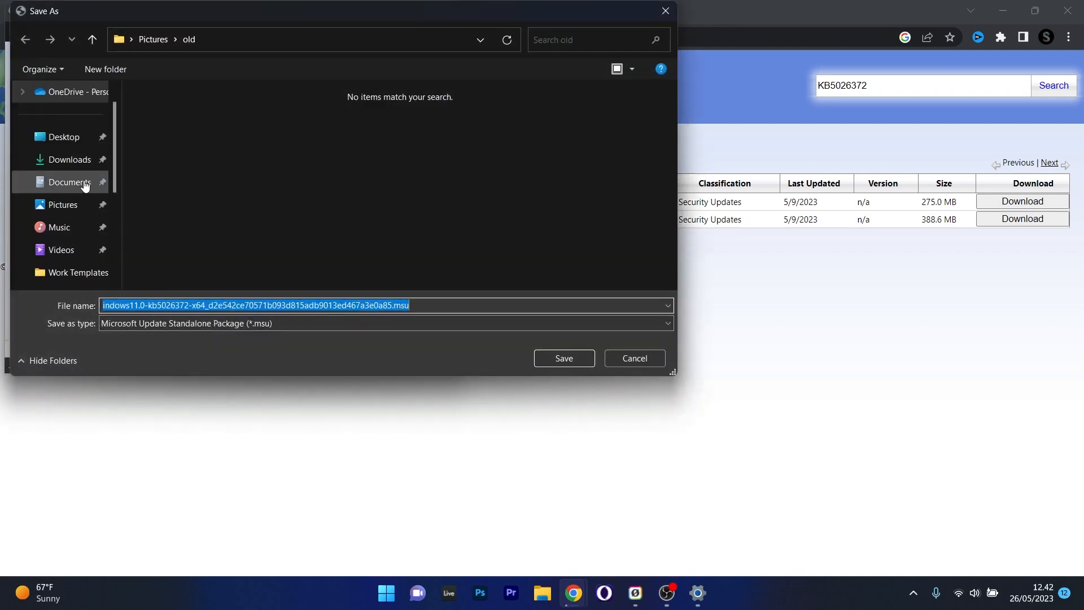
left_click(57, 136)
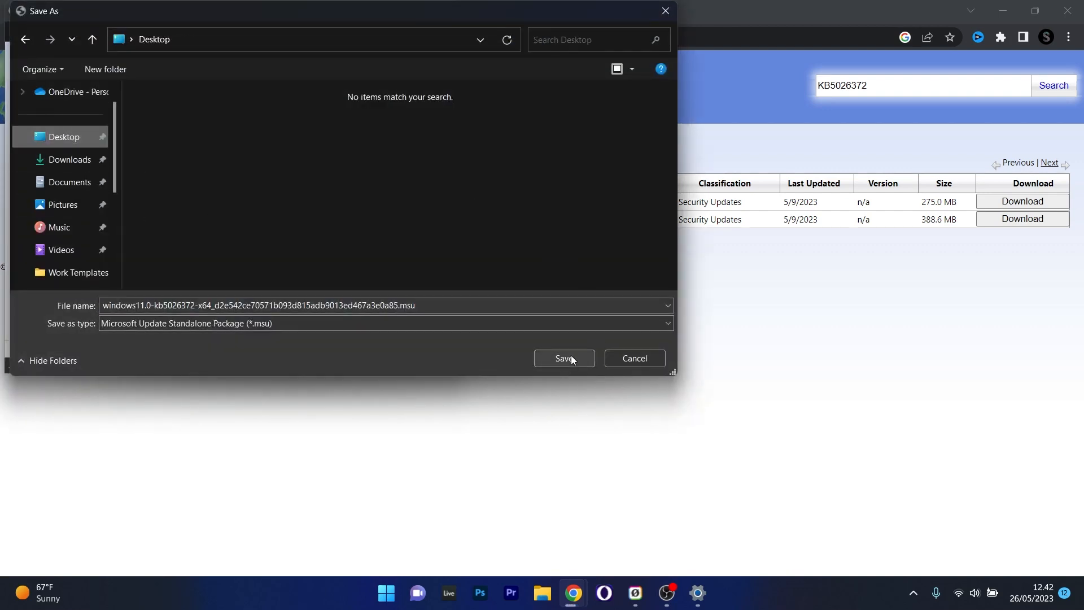
left_click(564, 358)
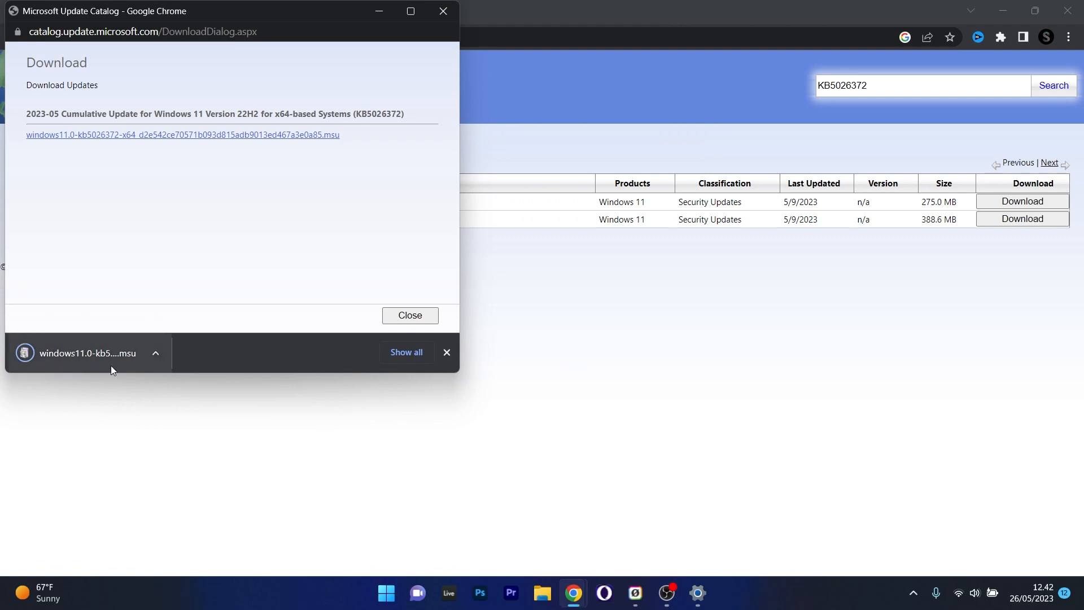
mouse_move(116, 353)
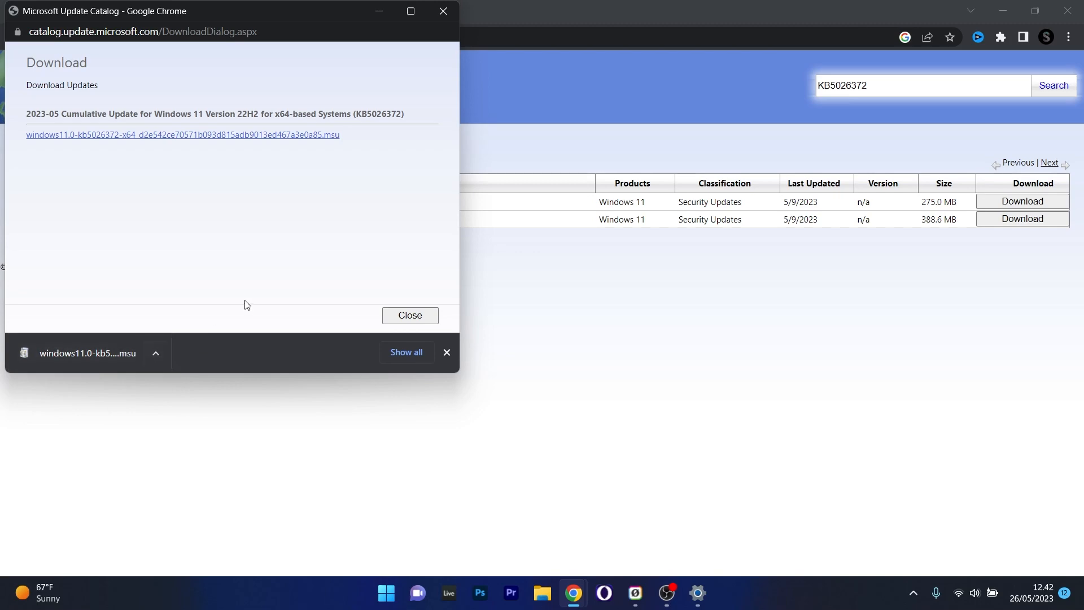
left_click(410, 315)
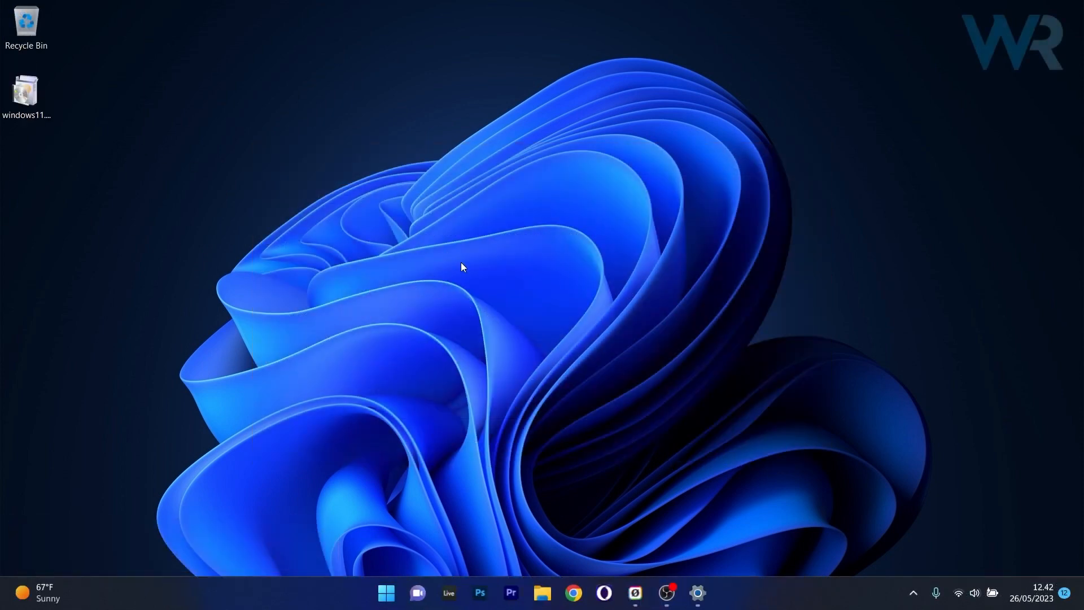
mouse_move(37, 173)
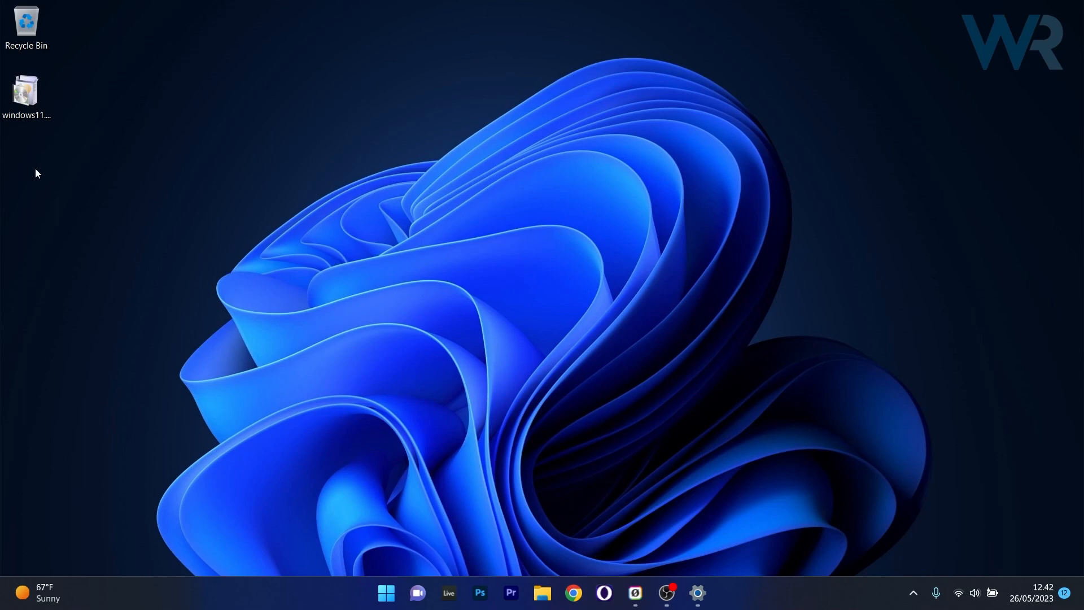
mouse_move(63, 191)
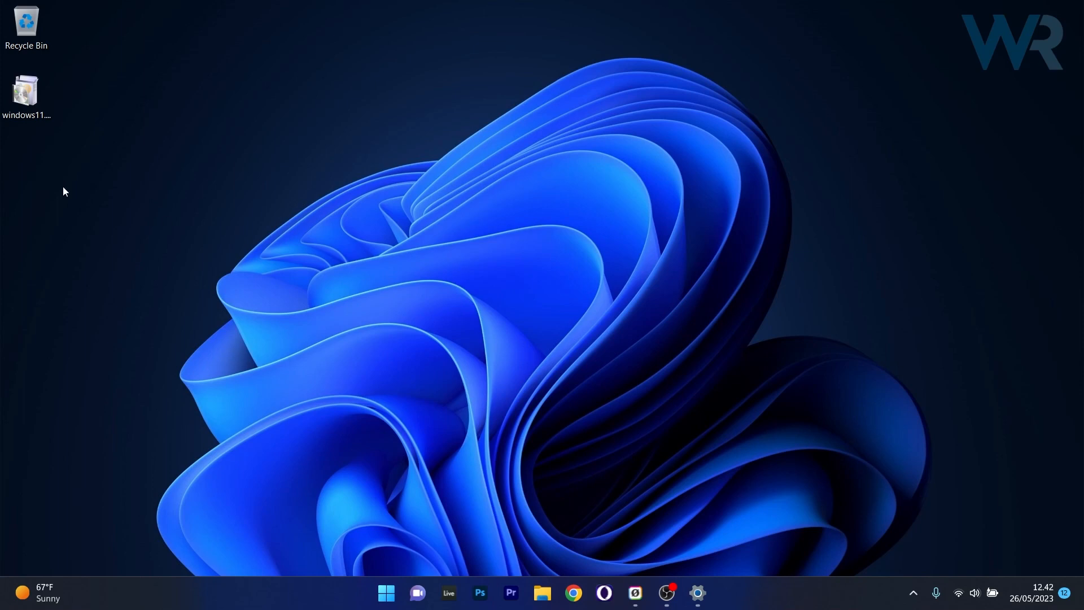